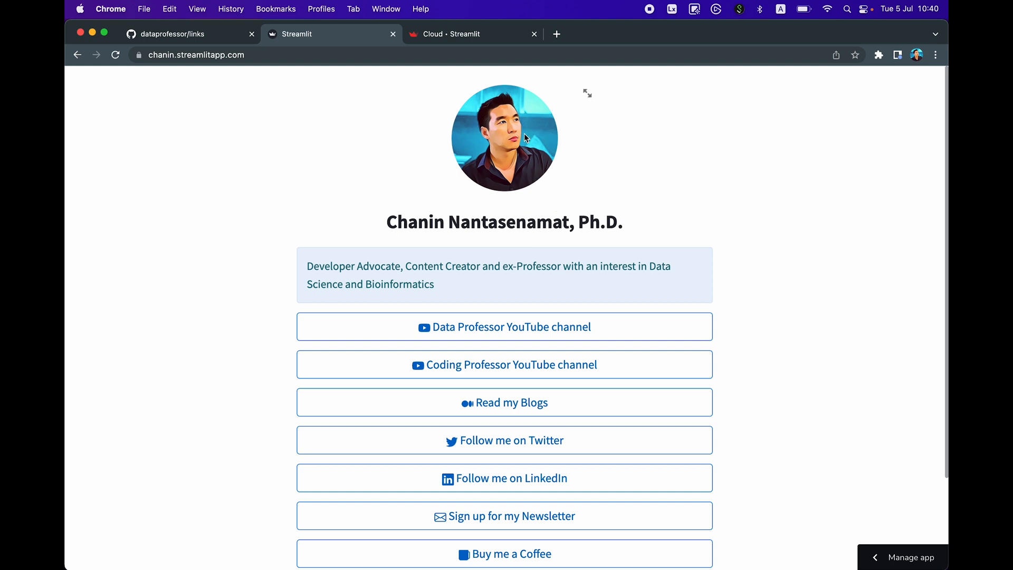
# Review the GitHub profile page and select its description text
pyautogui.doubleClick(394, 222)
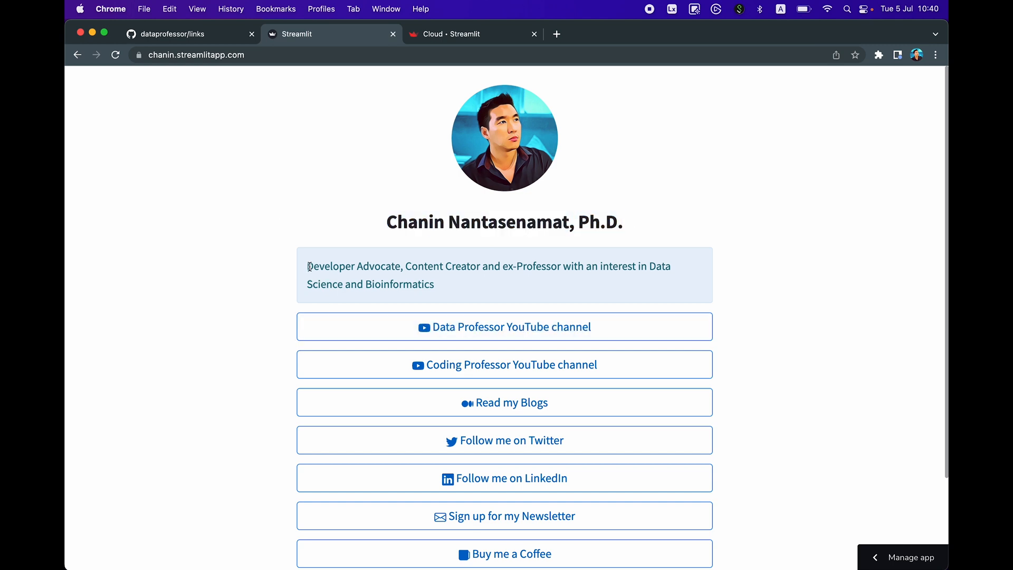
pyautogui.moveTo(307, 266); pyautogui.dragTo(434, 284)
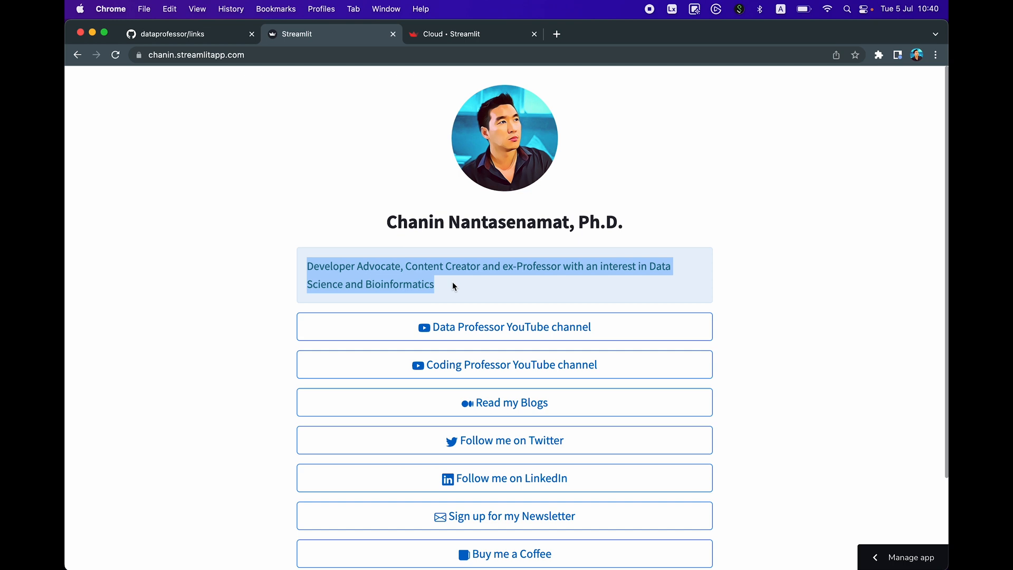
pyautogui.scroll(-3)
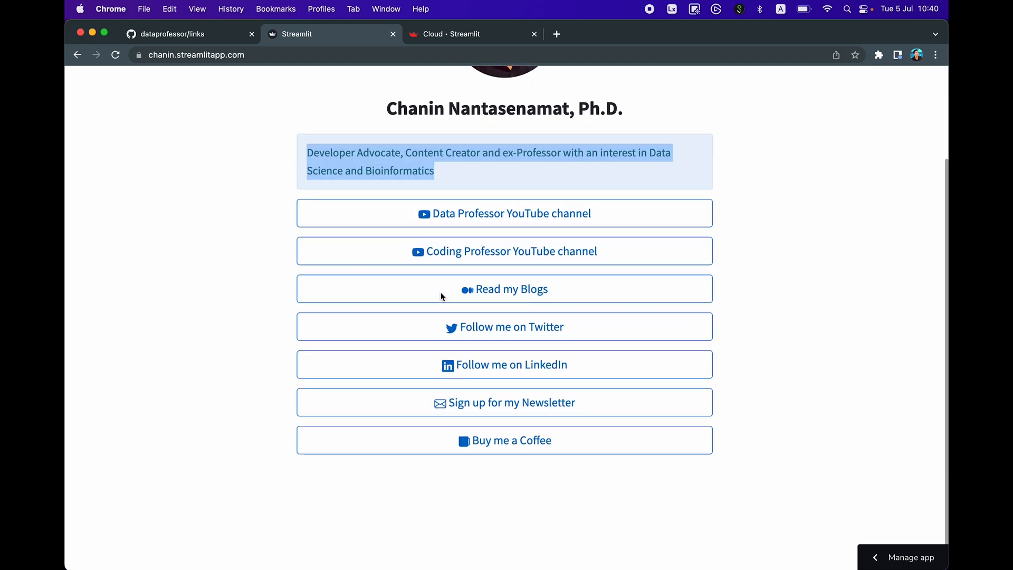
pyautogui.moveTo(410, 349)
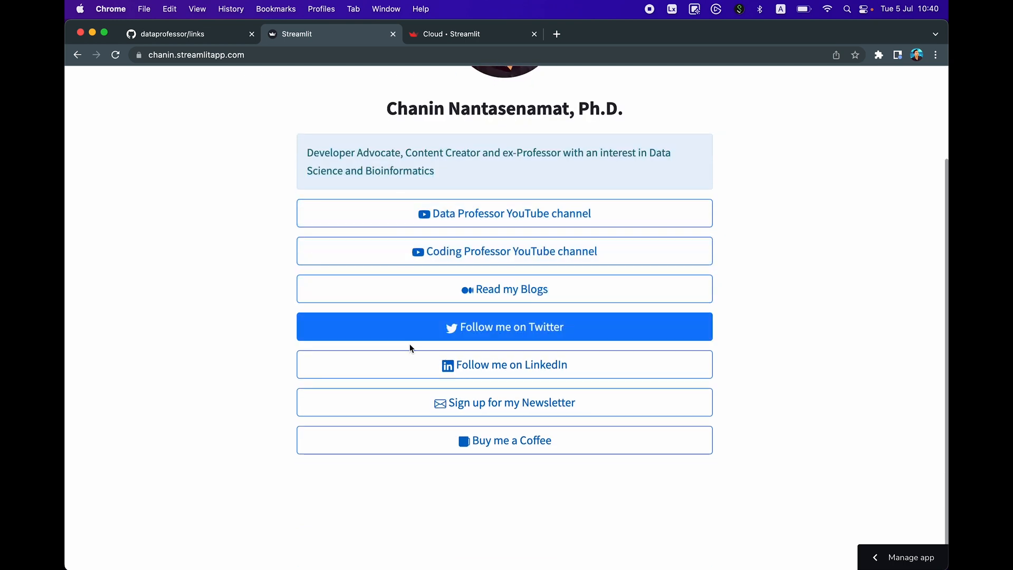
pyautogui.moveTo(398, 218)
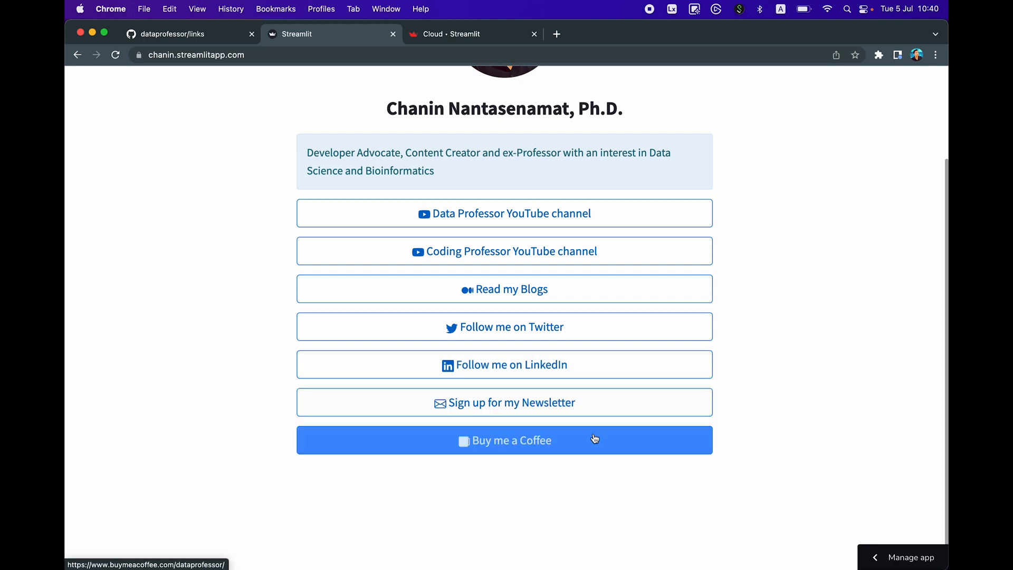
pyautogui.moveTo(532, 480)
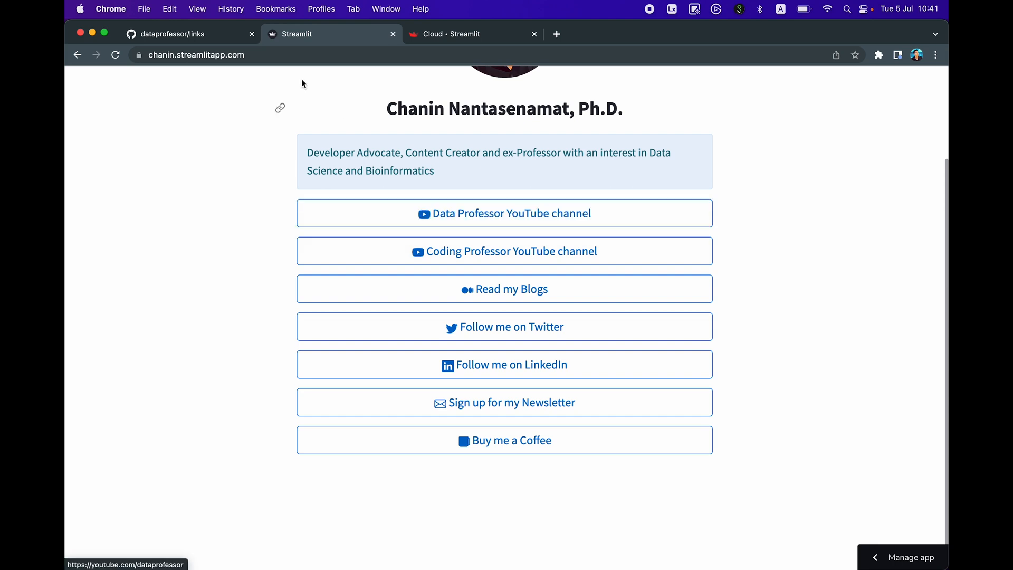
# Bring up the dataprofessor/links template repository and read through its README setup steps
pyautogui.click(188, 34)
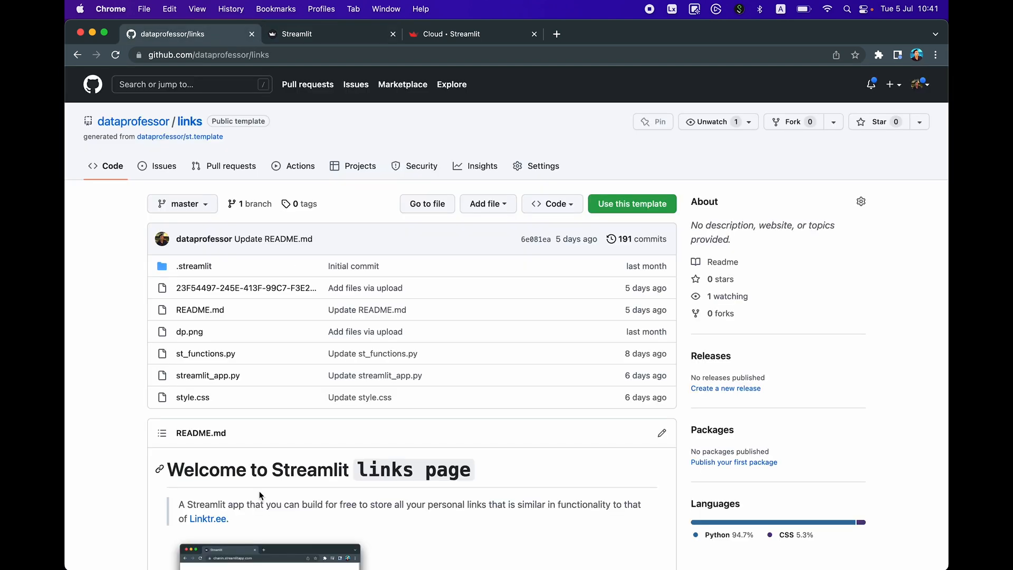
pyautogui.moveTo(265, 196)
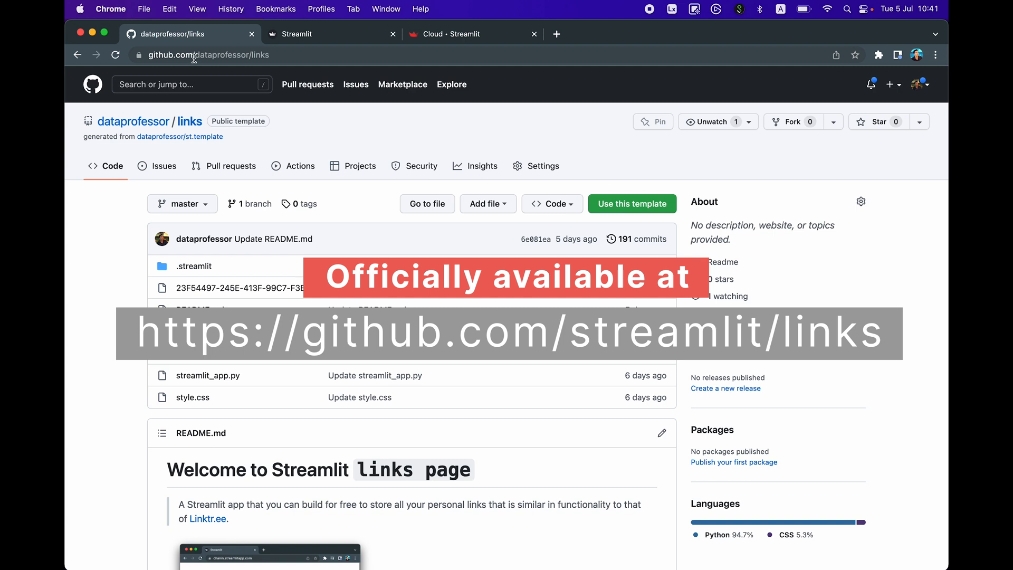
pyautogui.moveTo(271, 65)
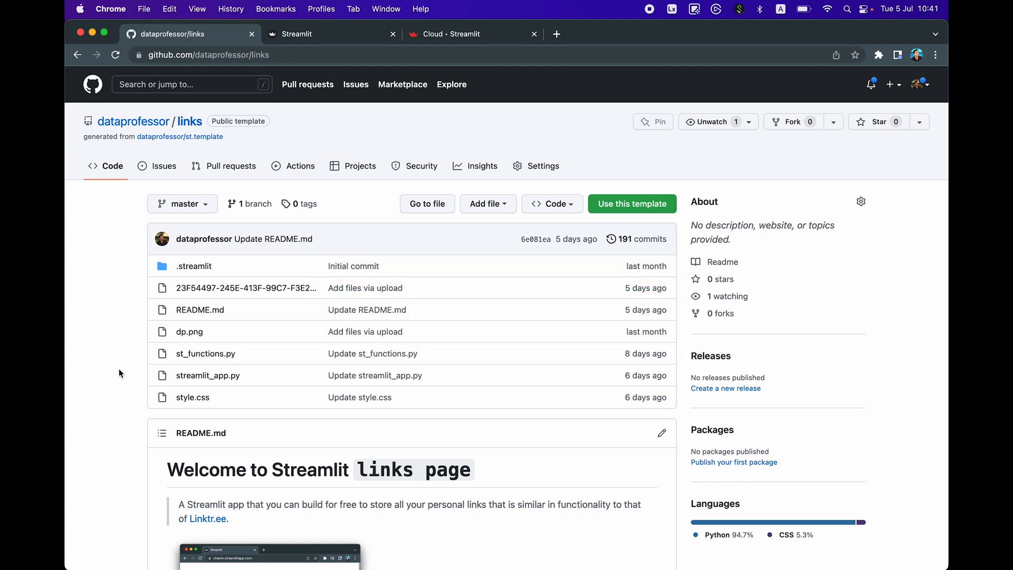
pyautogui.scroll(-3)
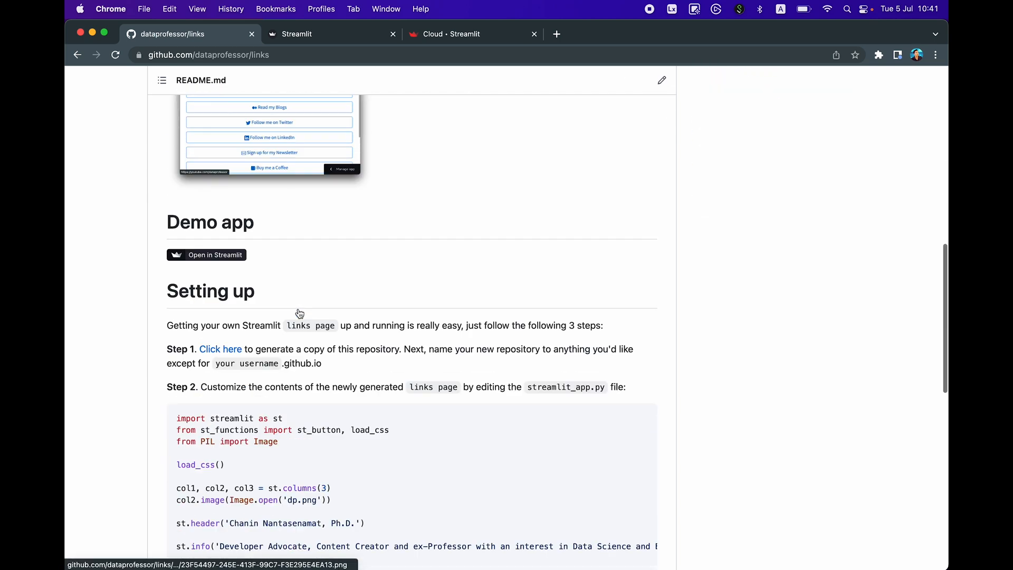
pyautogui.scroll(-3)
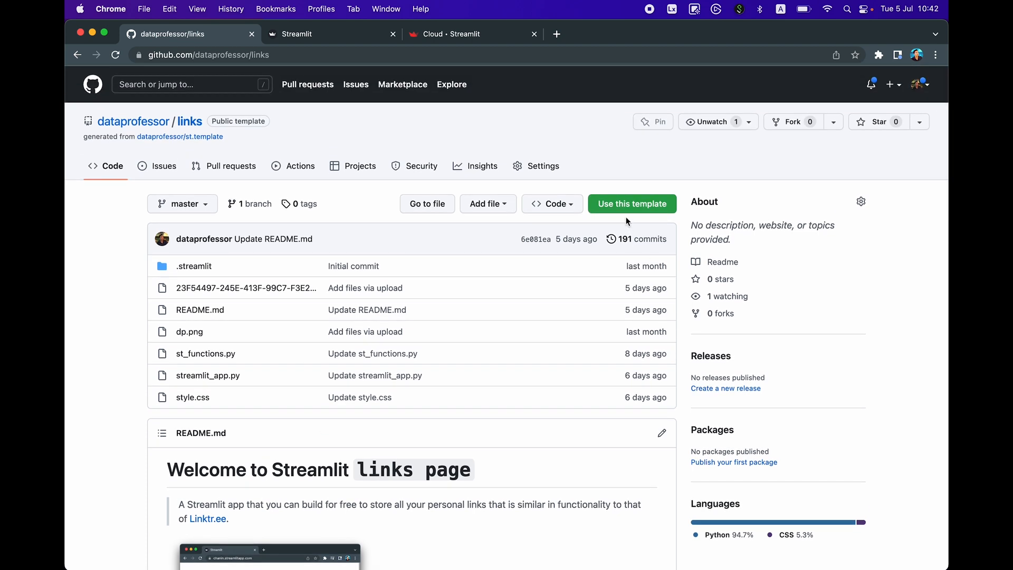
pyautogui.moveTo(571, 263)
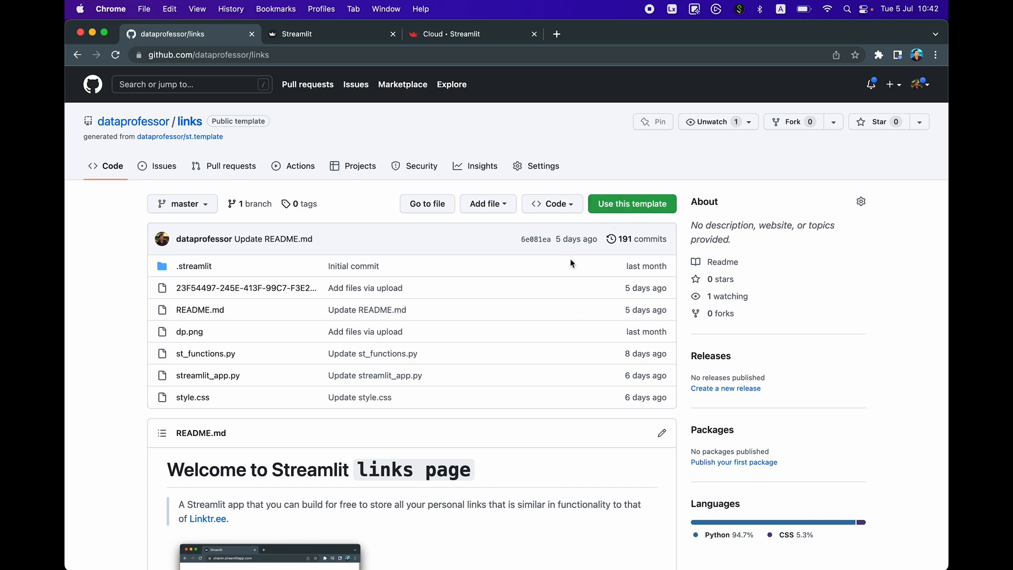
pyautogui.moveTo(583, 337)
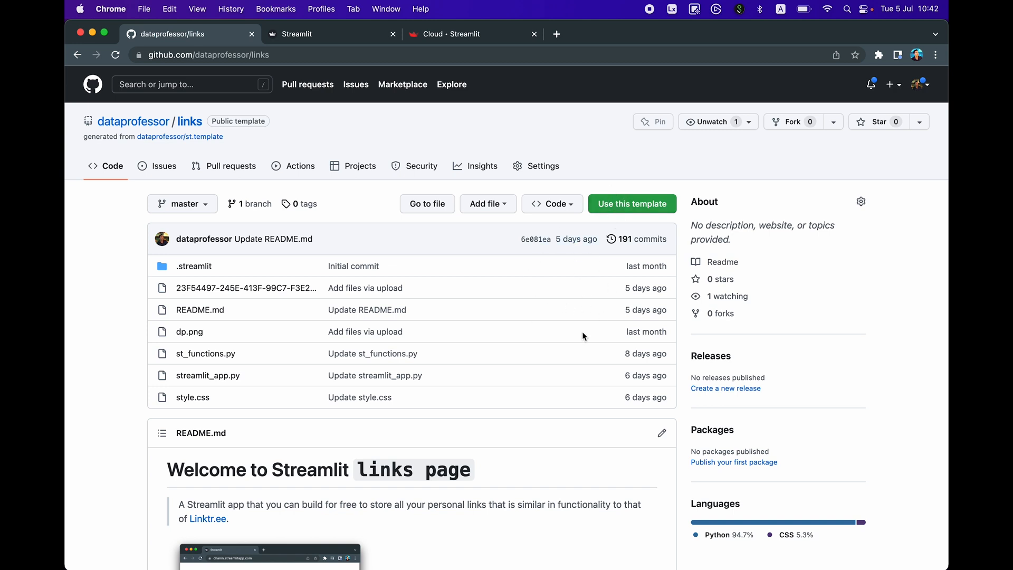
pyautogui.moveTo(632, 204)
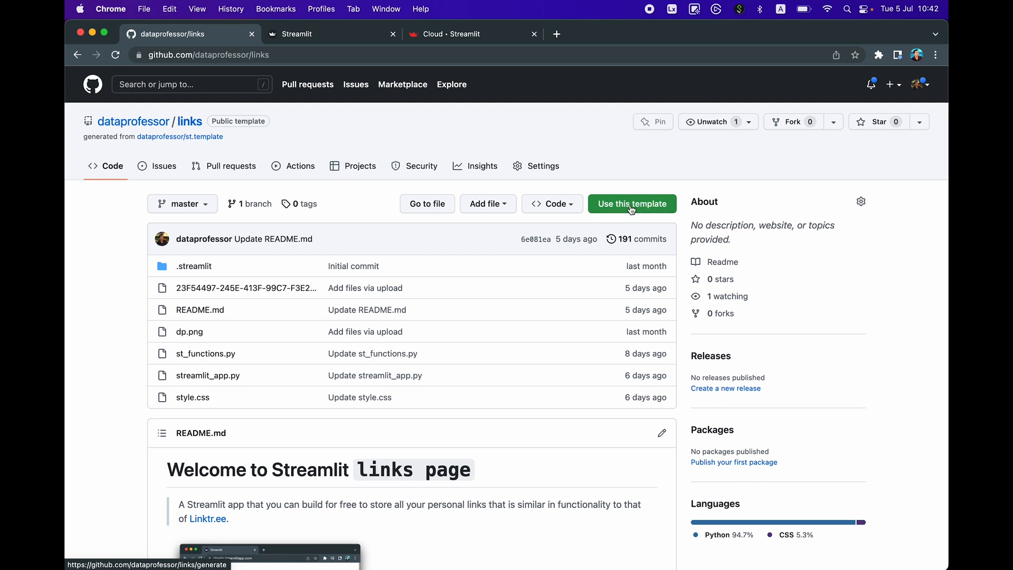
# Start a repository from the links template named dataprofessor-page
pyautogui.click(632, 204)
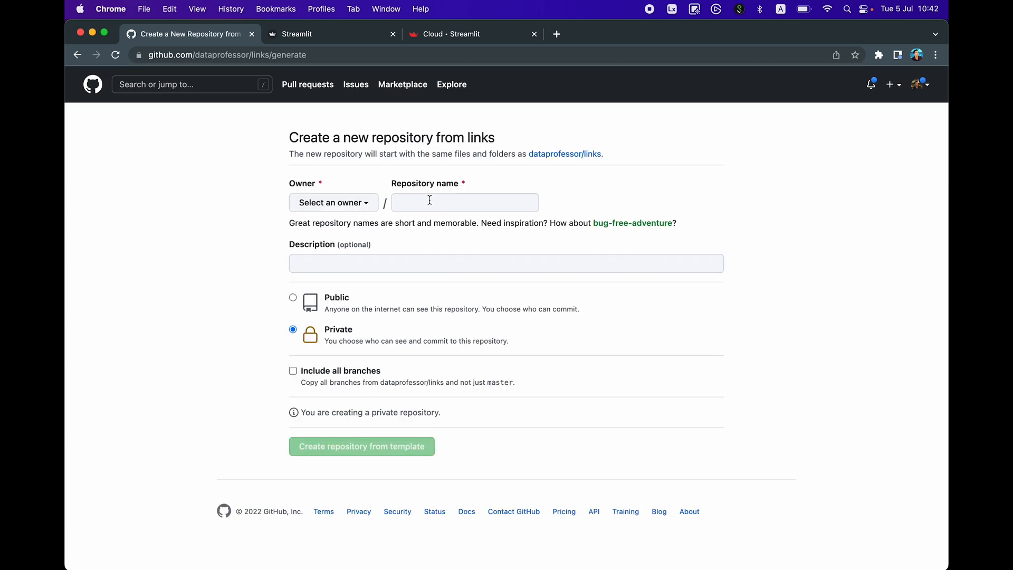
pyautogui.click(464, 203)
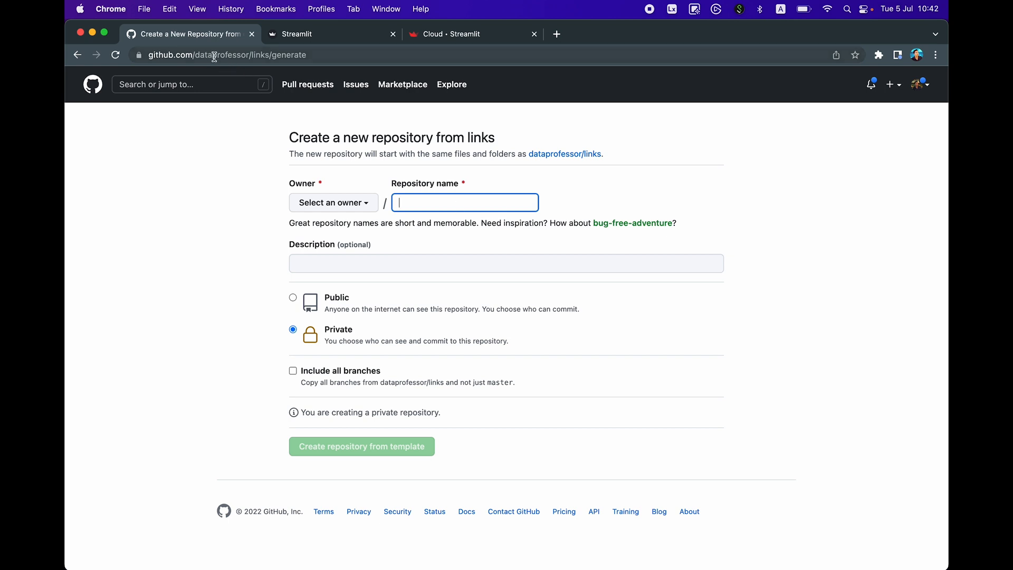
pyautogui.moveTo(456, 200)
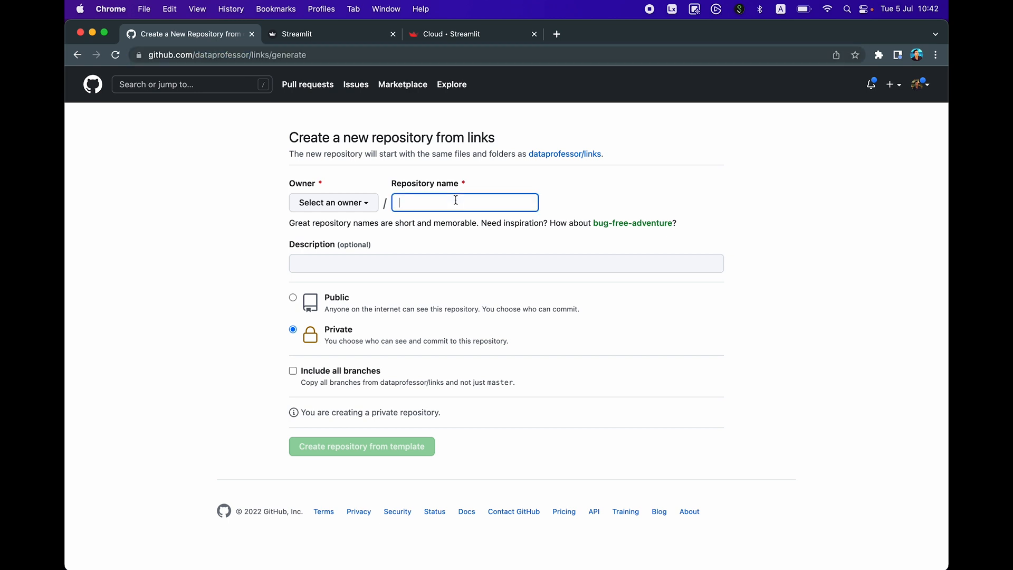
pyautogui.write('dataprofessor-page')
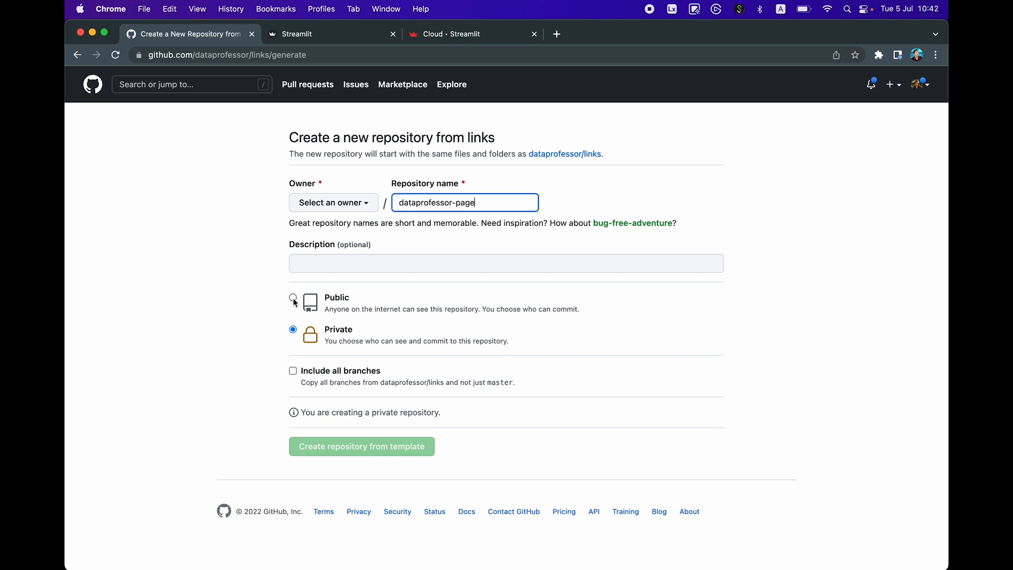
# Make the repository public under the chosen owner and create it from the template
pyautogui.click(333, 203)
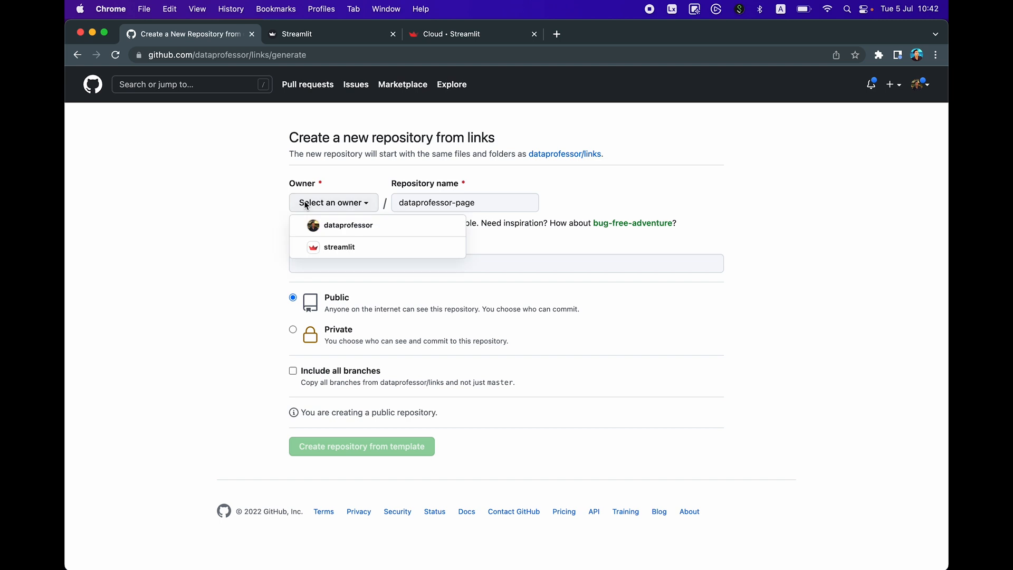
pyautogui.click(347, 224)
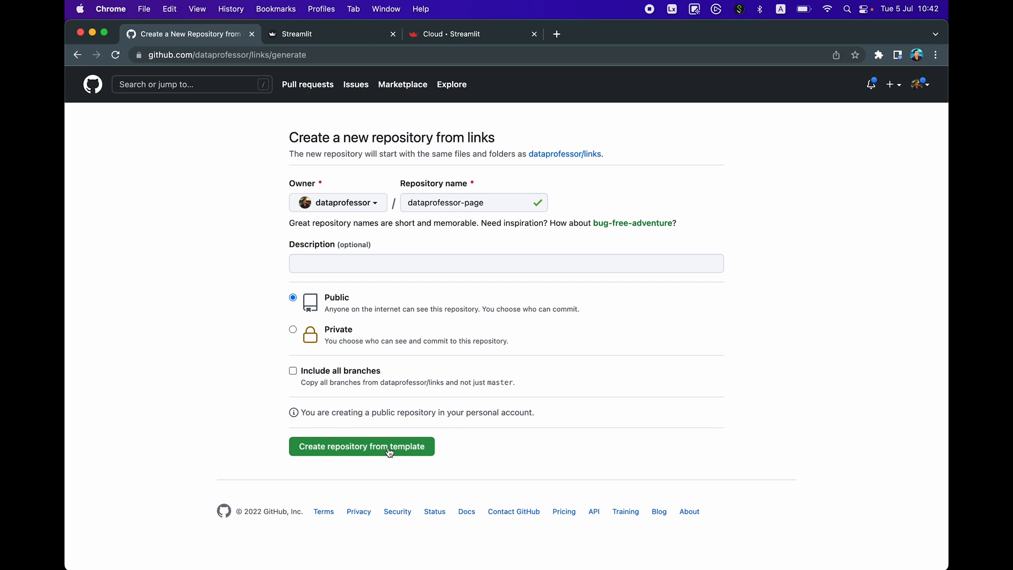
pyautogui.click(362, 446)
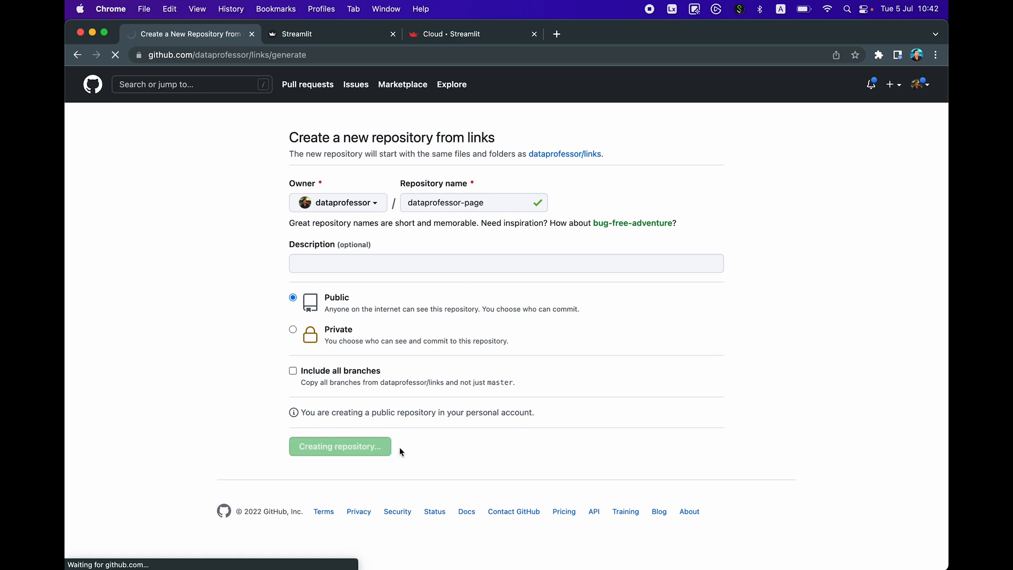
pyautogui.click(338, 445)
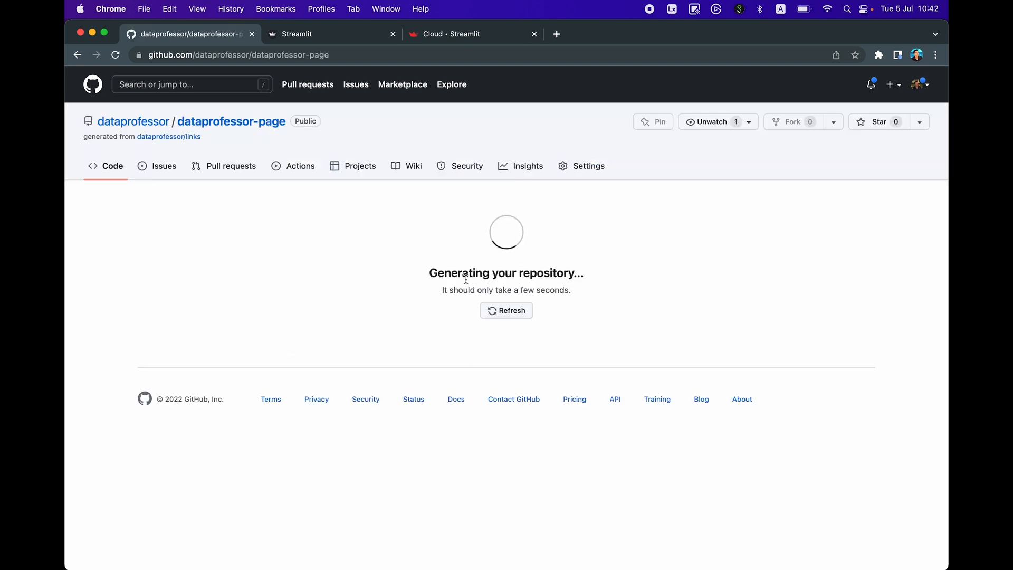
# Edit streamlit_app.py in the generated repository so the header reads John Doe
pyautogui.click(506, 310)
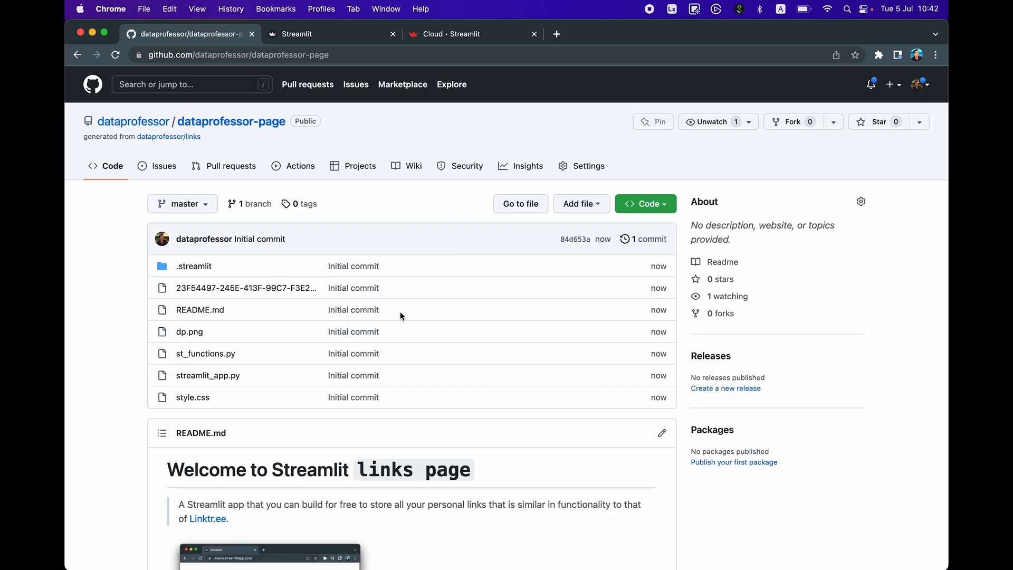
pyautogui.scroll(-3)
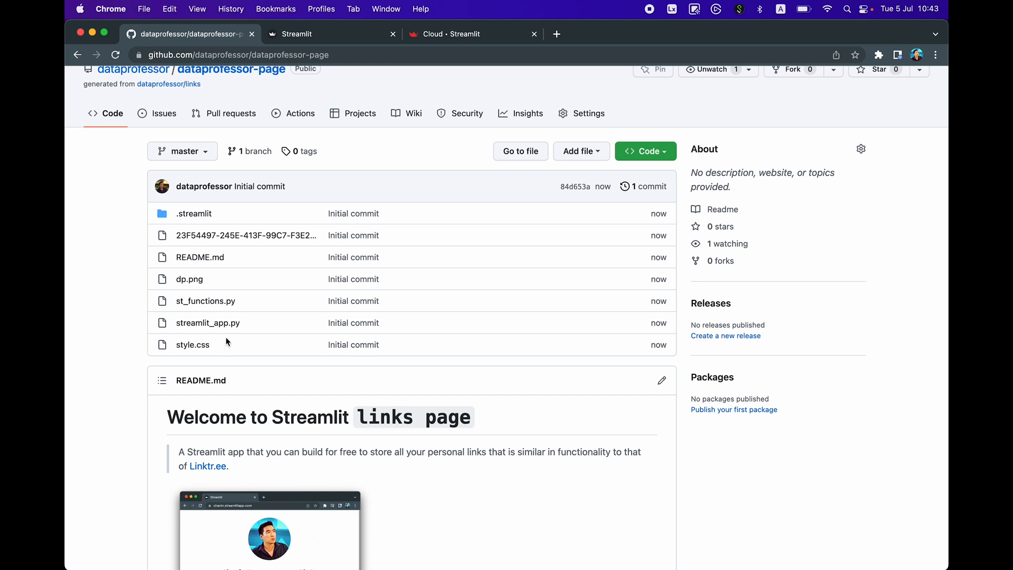
pyautogui.moveTo(208, 323)
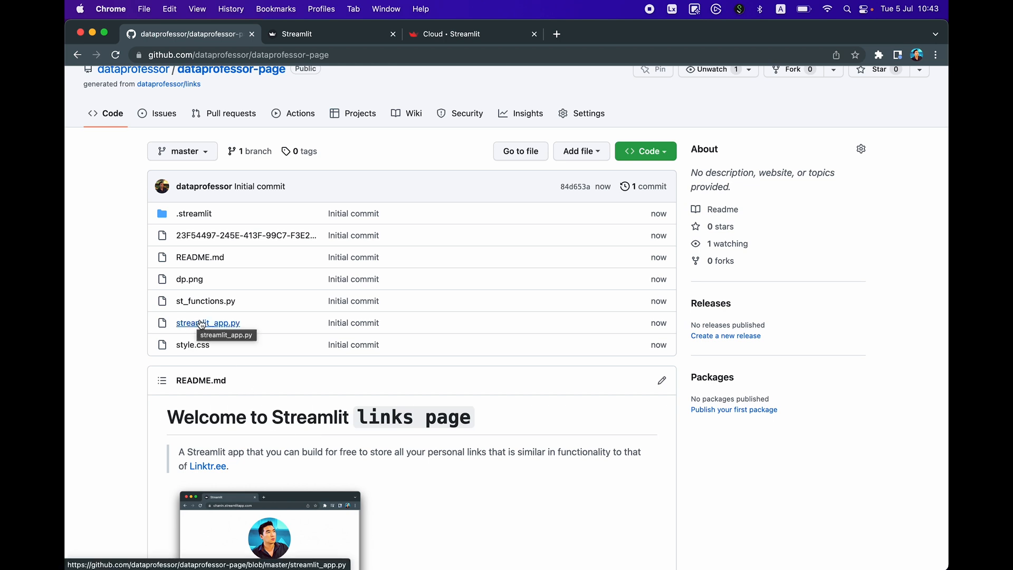
pyautogui.click(208, 323)
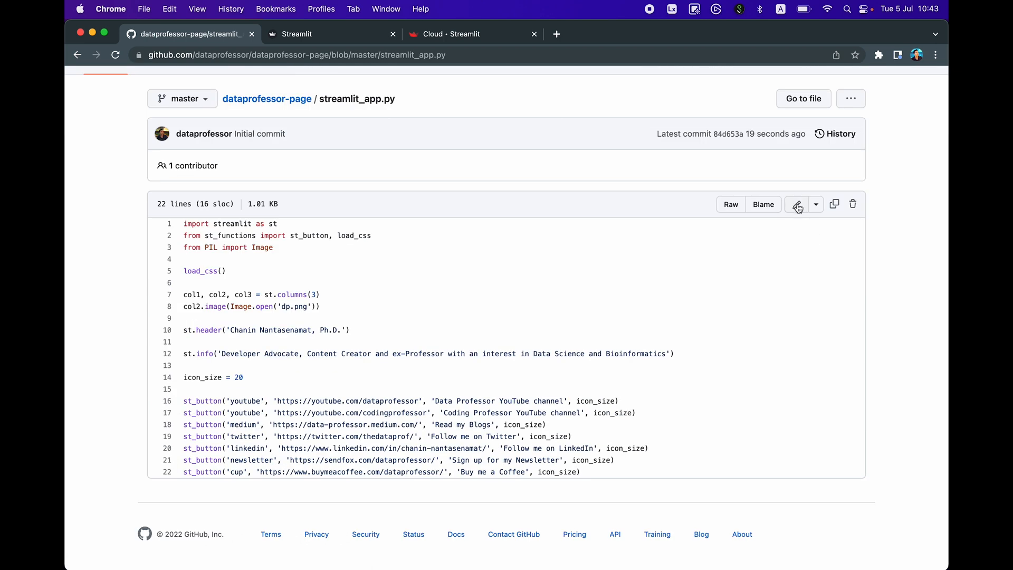
pyautogui.click(798, 204)
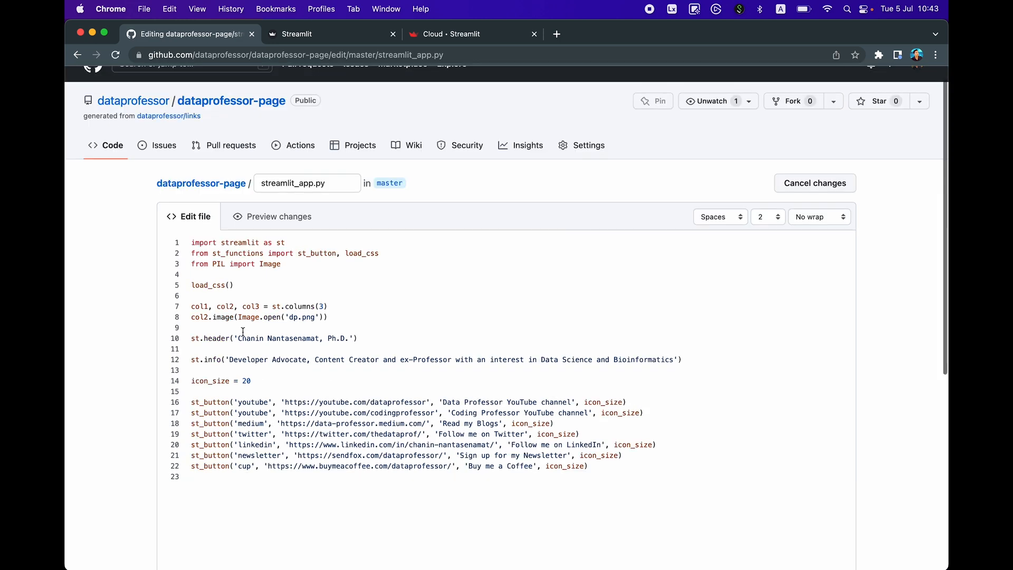
pyautogui.doubleClick(294, 338)
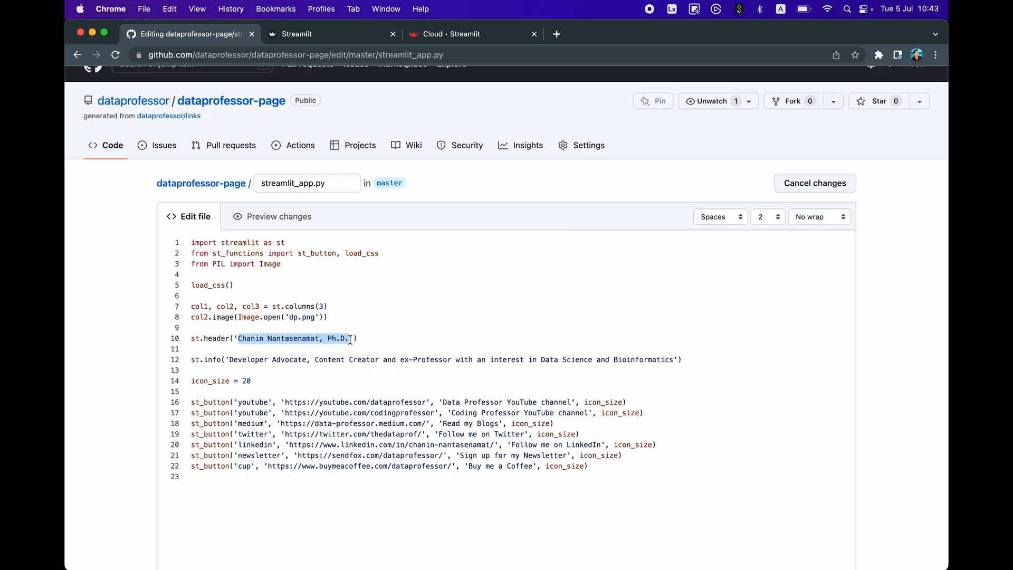
pyautogui.write("John Doe')")
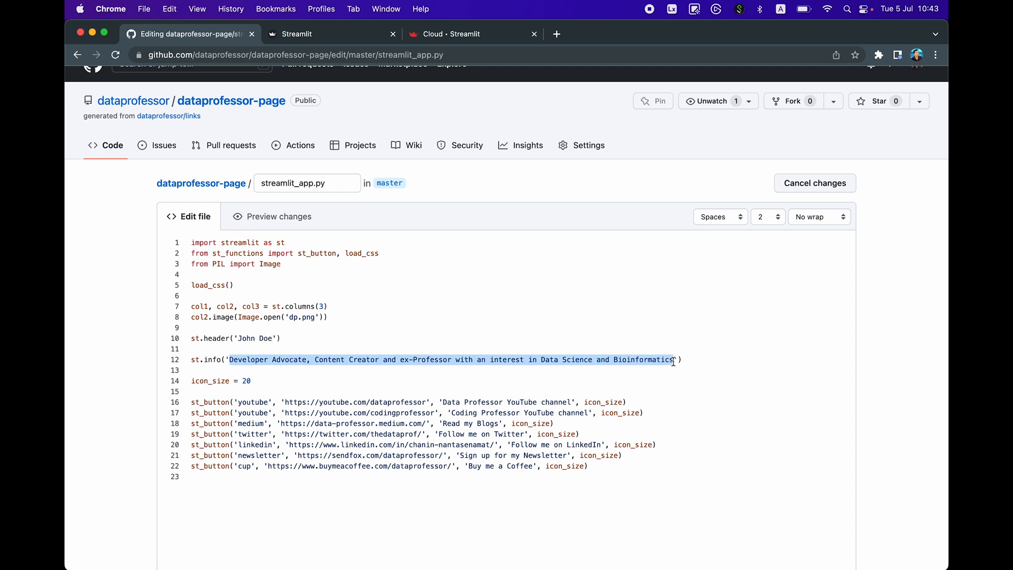
pyautogui.moveTo(630, 386)
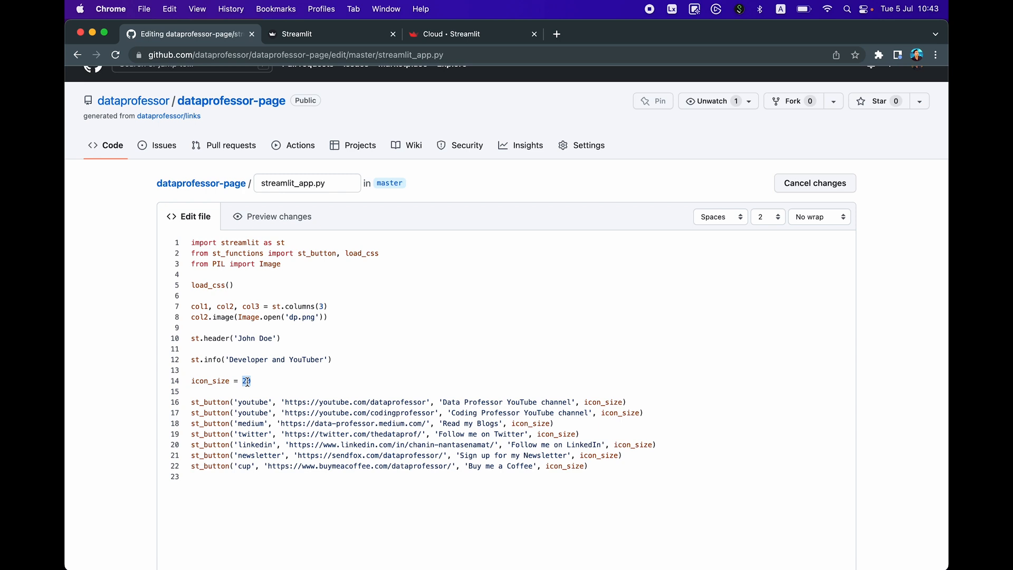
# Set icon_size to 22, update the tagline to Developer and YouTuber, ready to commit
pyautogui.press('Backspace')
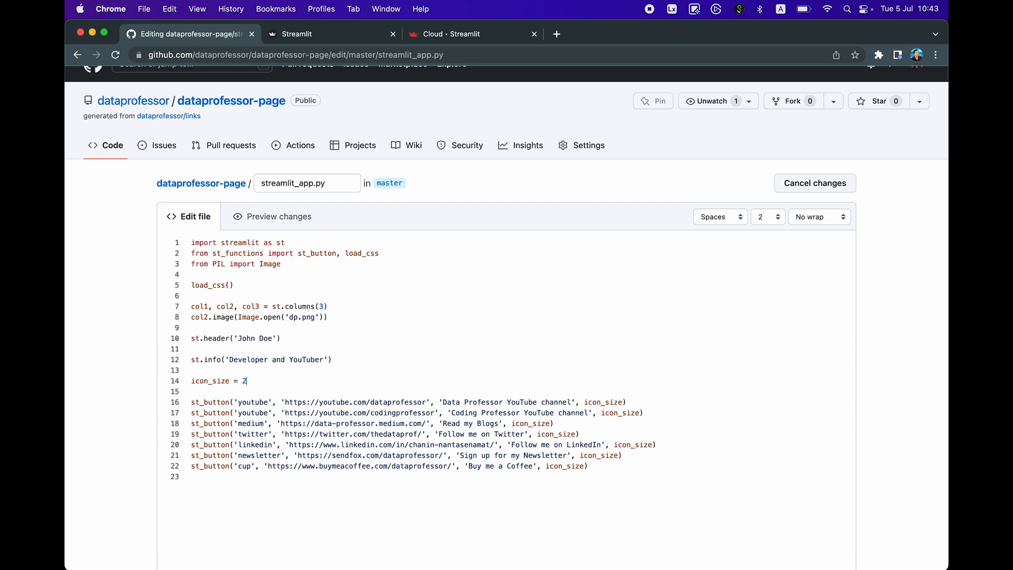
pyautogui.write('2')
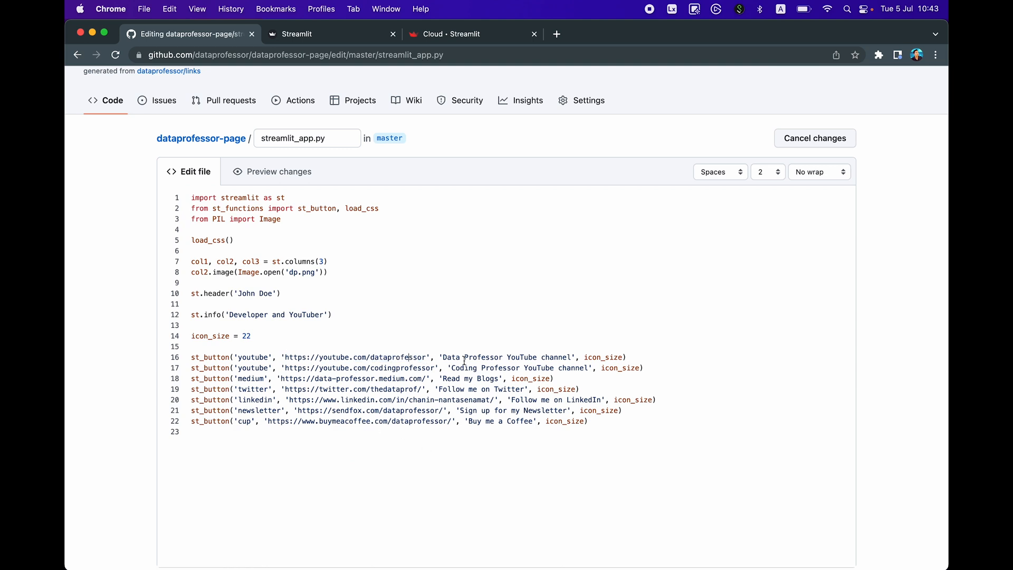
pyautogui.doubleClick(481, 357)
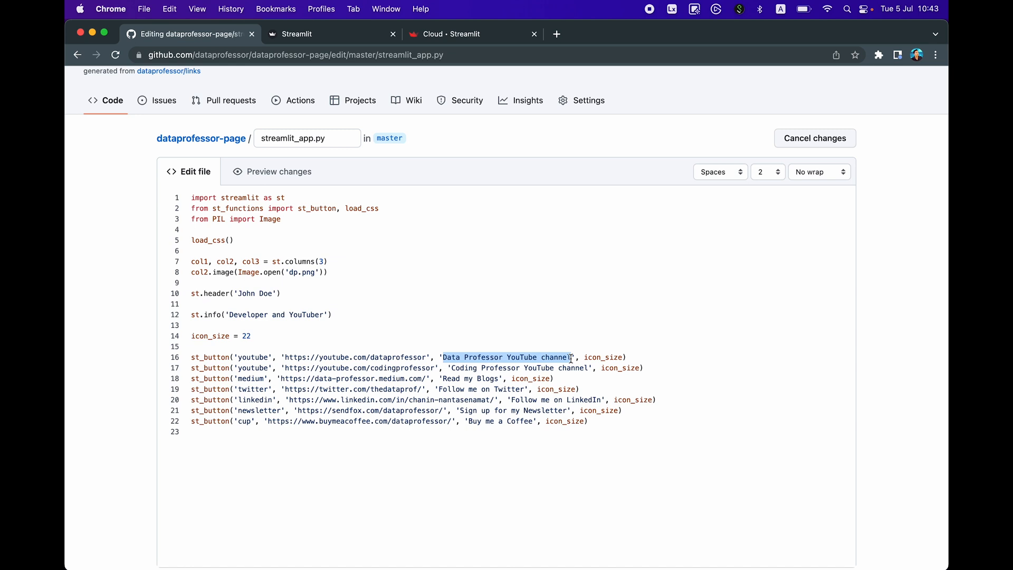
pyautogui.click(463, 397)
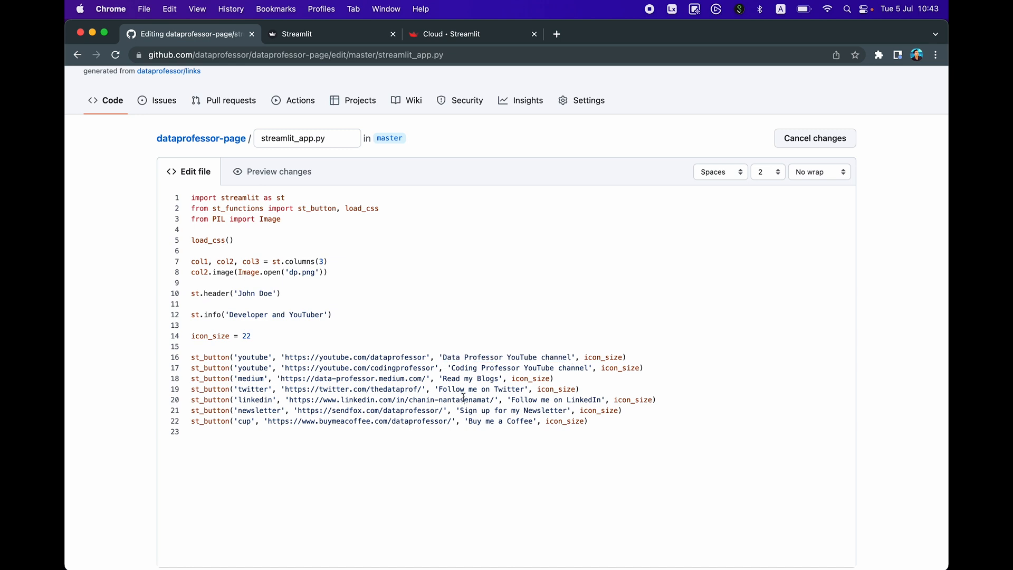
pyautogui.scroll(-3)
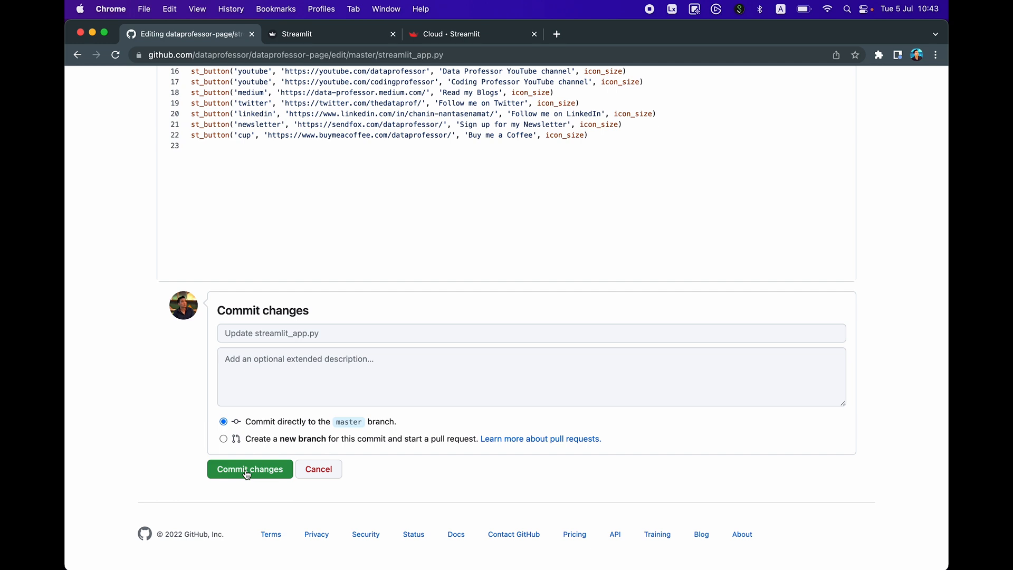
# Commit the edited script to master and start a new app in Streamlit Cloud
pyautogui.click(249, 468)
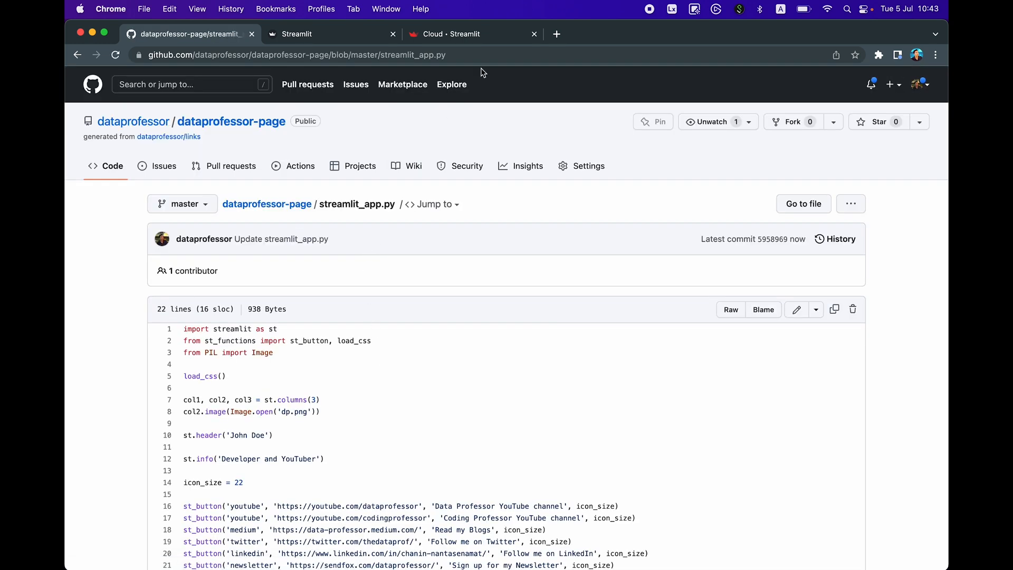
pyautogui.click(465, 34)
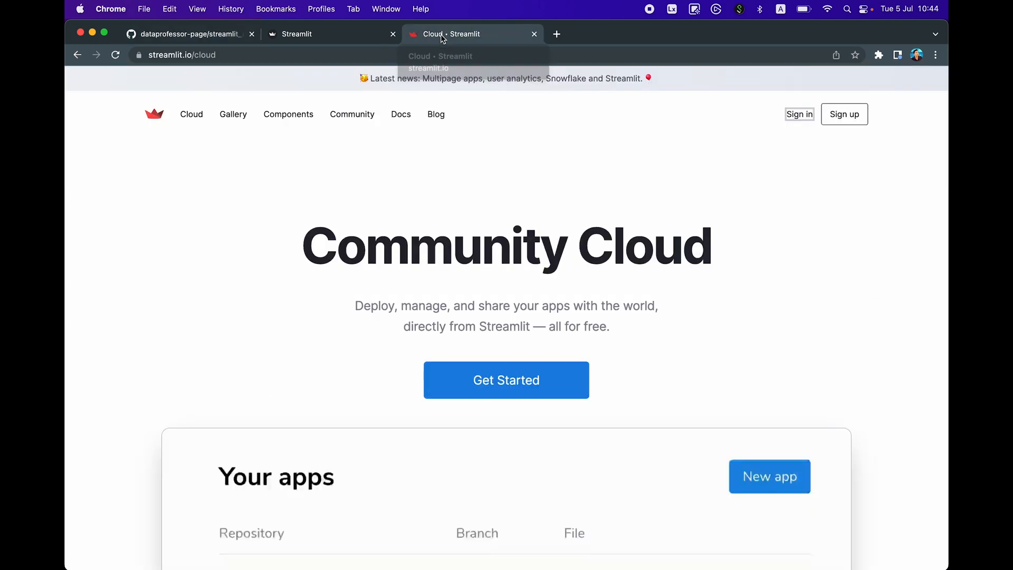
pyautogui.moveTo(197, 55)
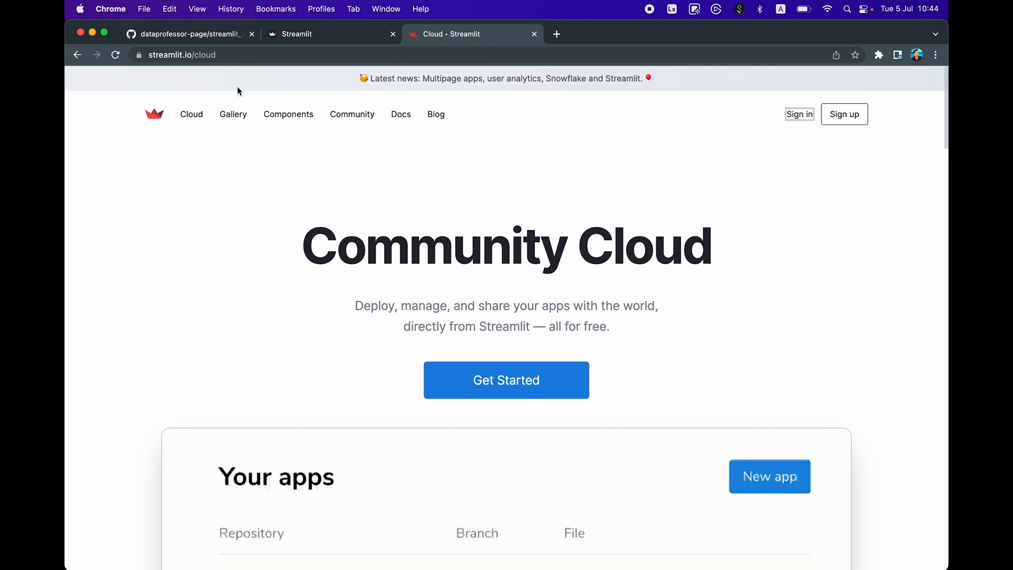
pyautogui.moveTo(825, 124)
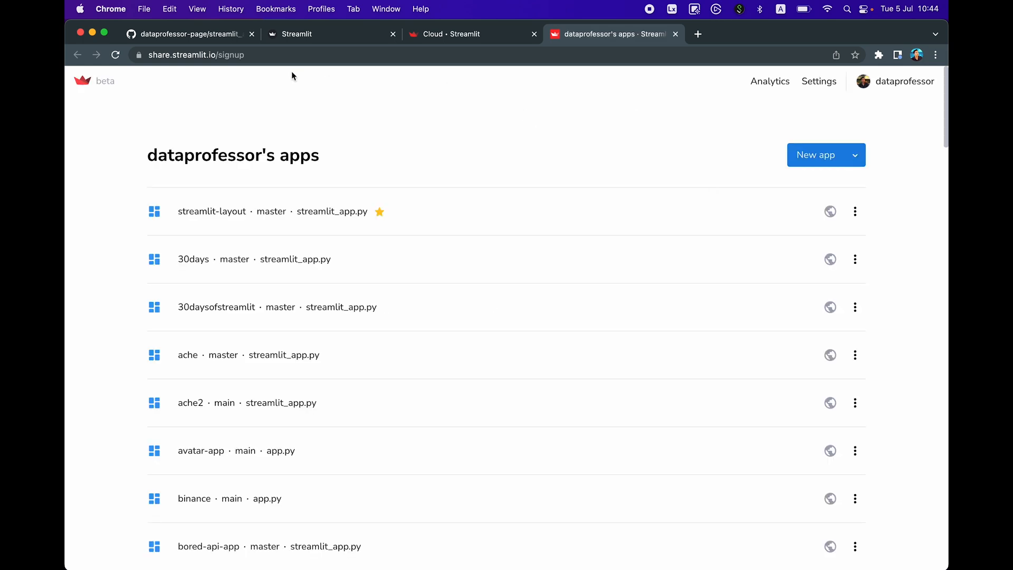
pyautogui.moveTo(568, 152)
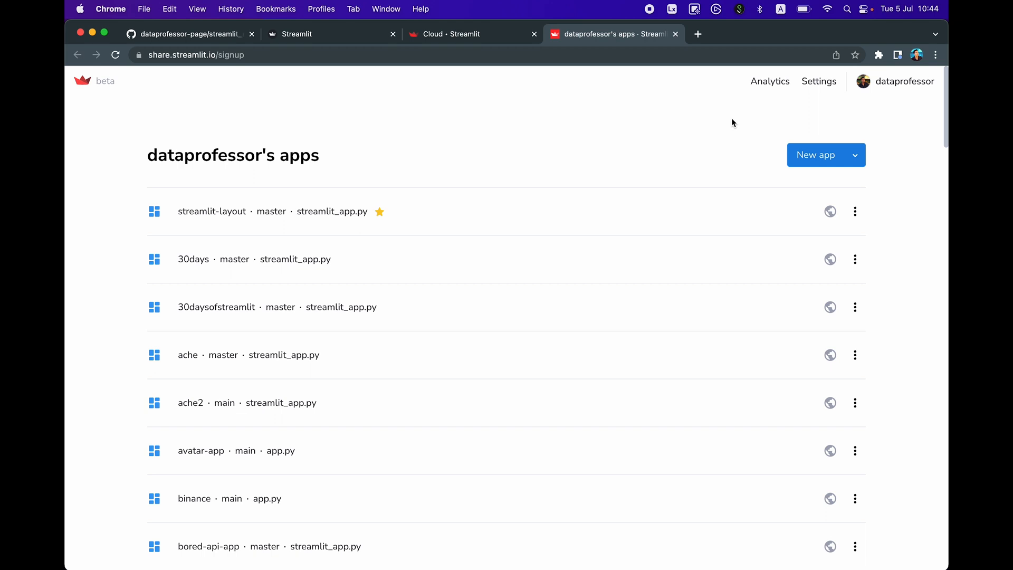
pyautogui.moveTo(257, 148)
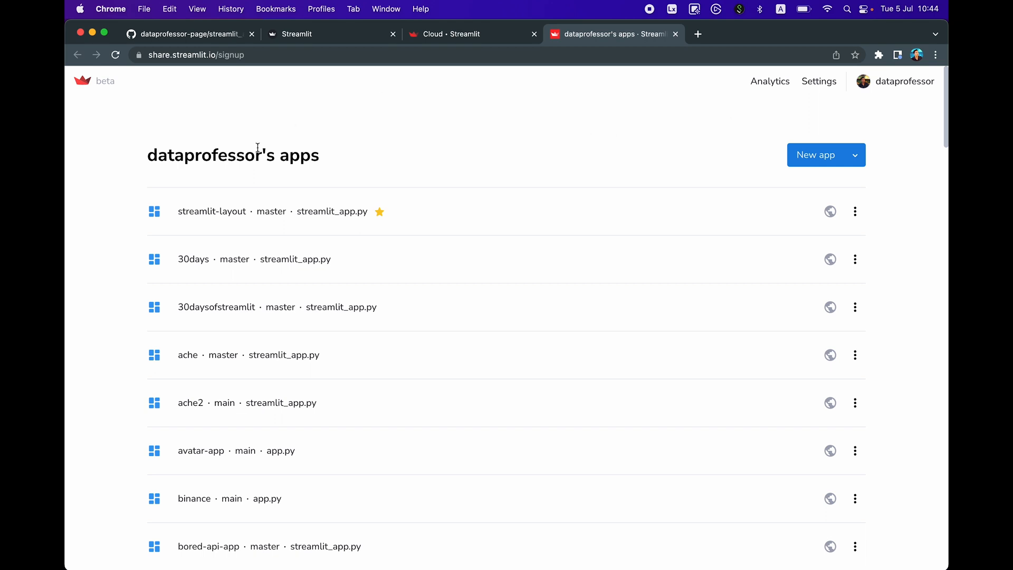
pyautogui.moveTo(467, 162)
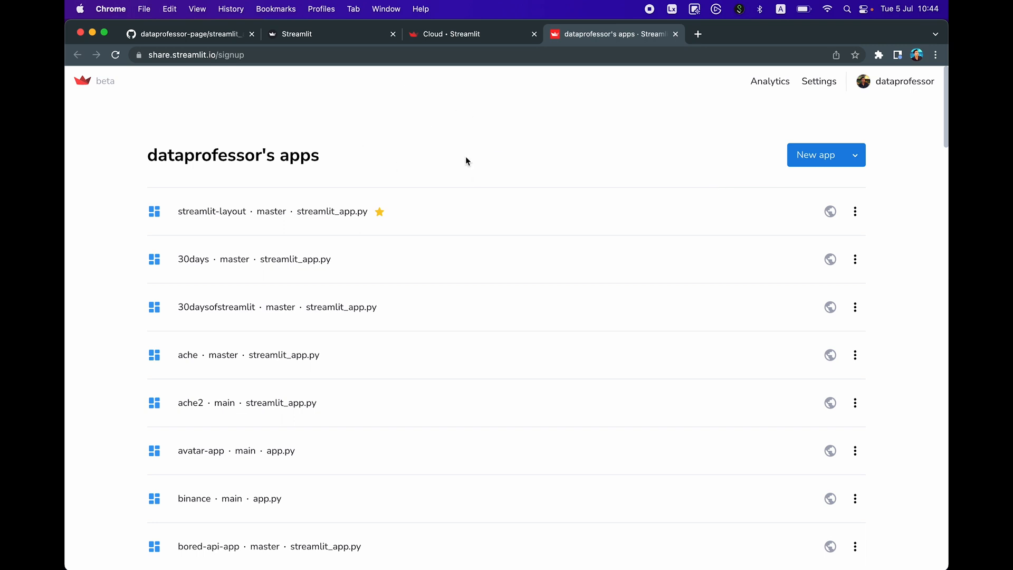
pyautogui.moveTo(849, 189)
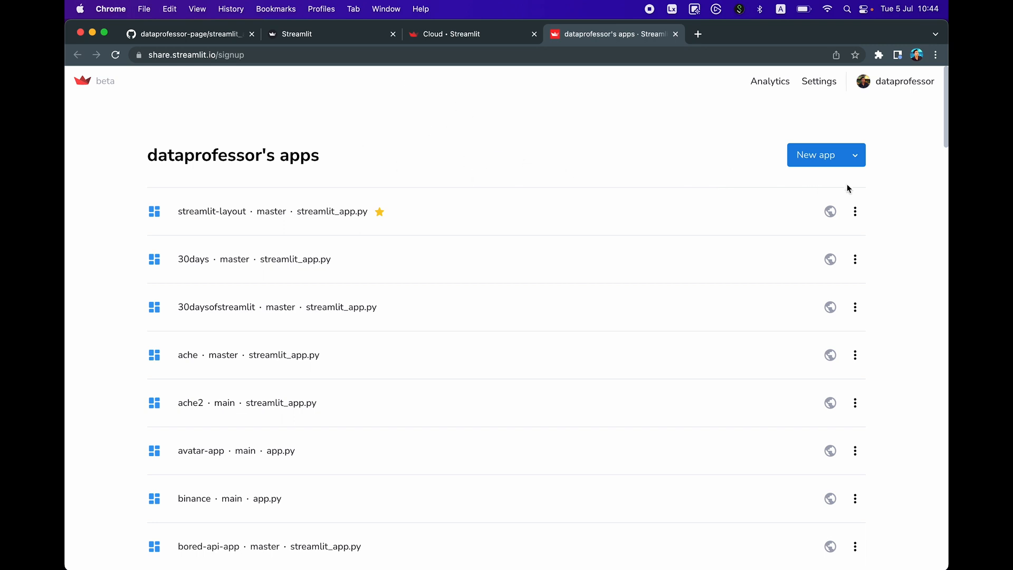
pyautogui.moveTo(816, 155)
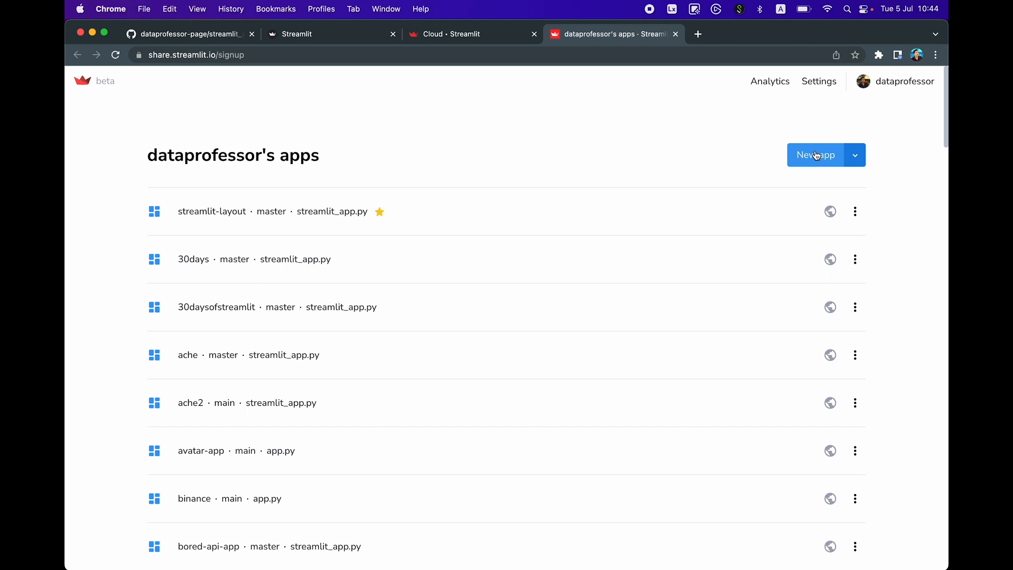
pyautogui.click(815, 155)
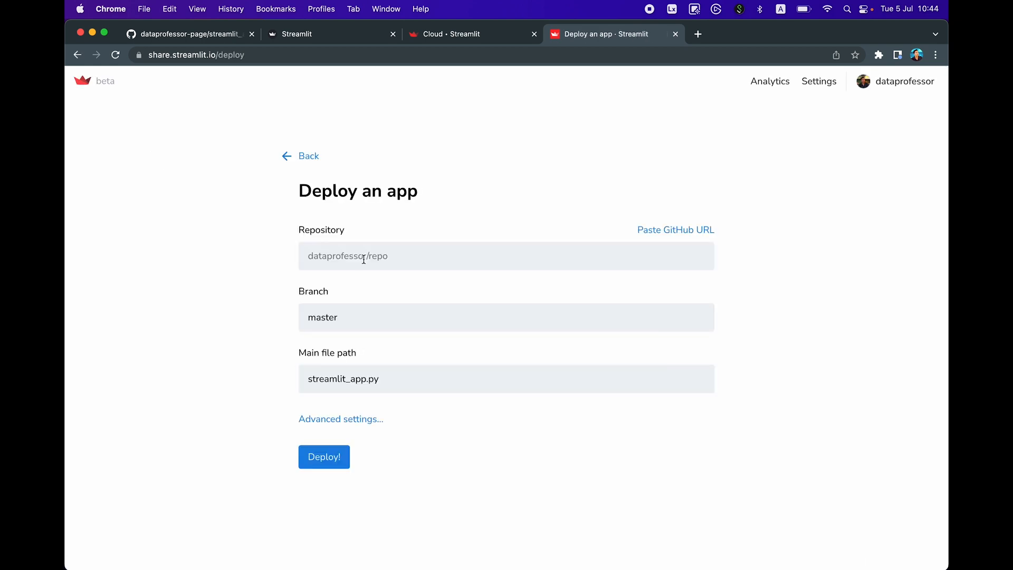
pyautogui.moveTo(402, 256)
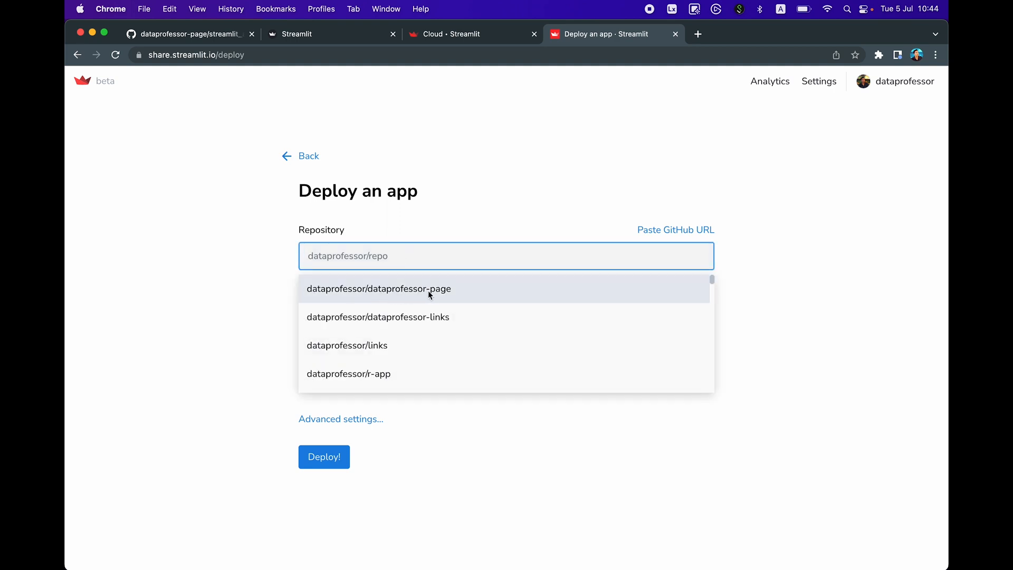
# Deploy the dataprofessor-page repository's streamlit_app.py on the master branch
pyautogui.click(379, 289)
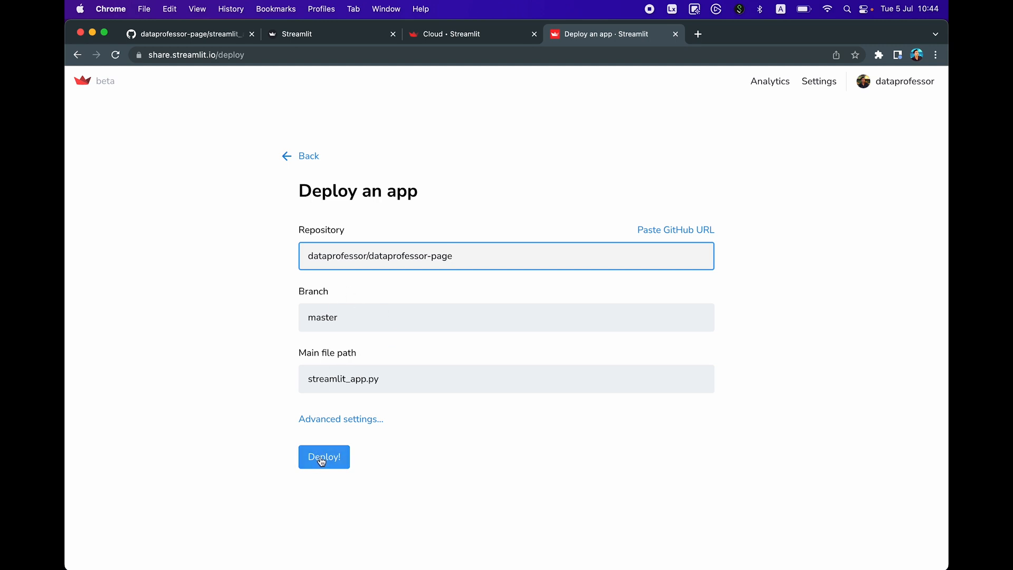
pyautogui.click(324, 457)
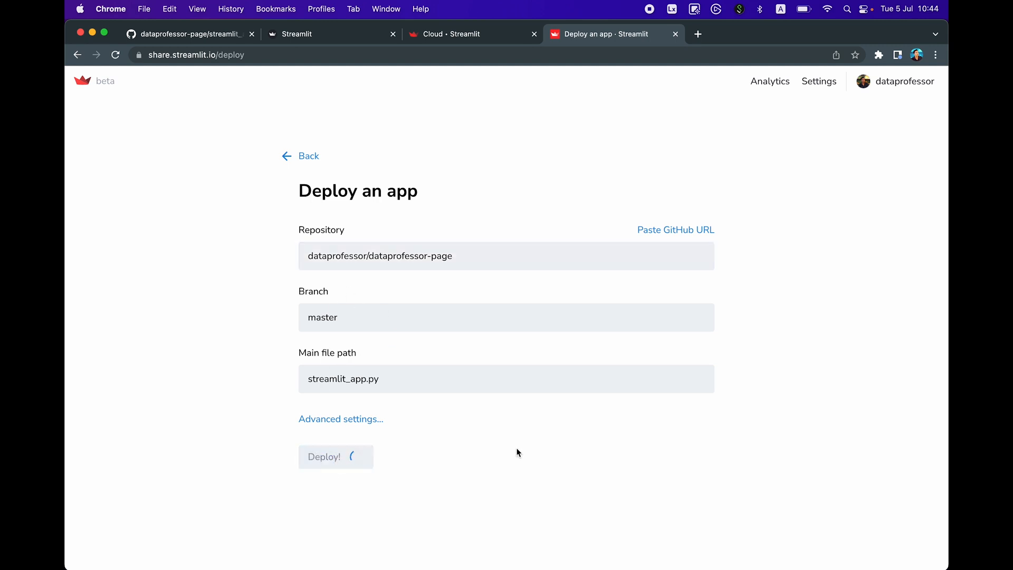
pyautogui.click(331, 457)
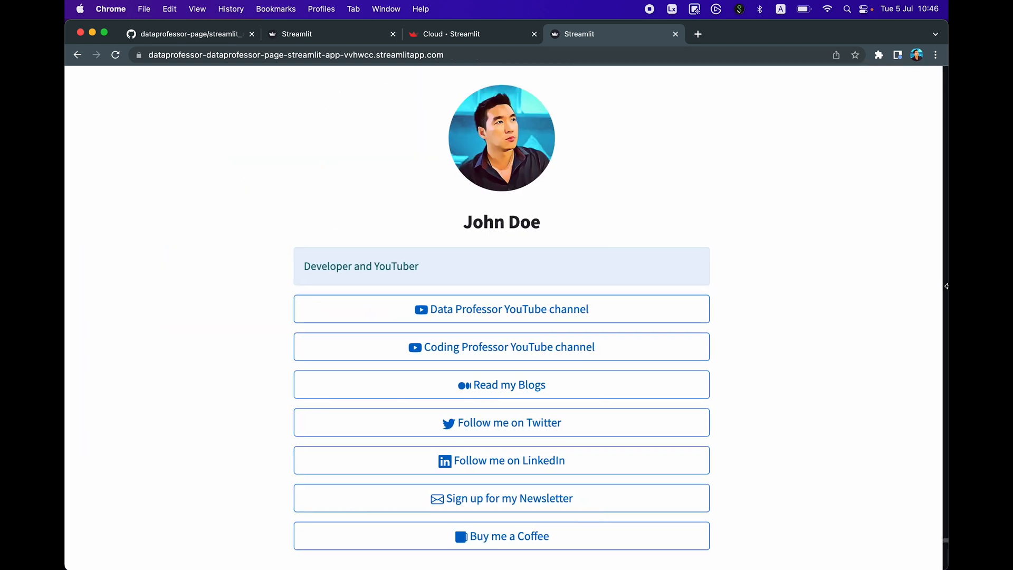
pyautogui.click(934, 556)
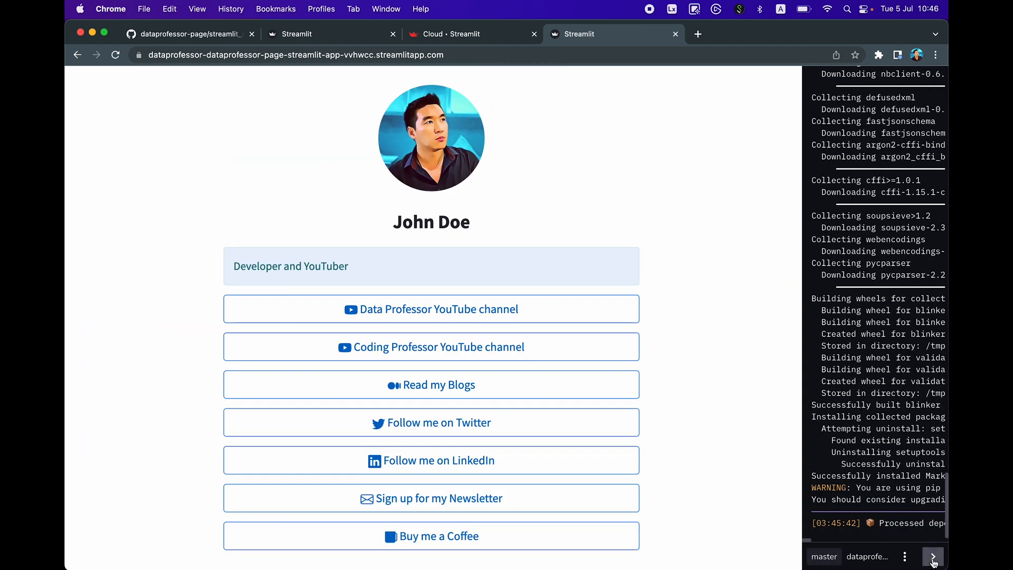
pyautogui.click(932, 556)
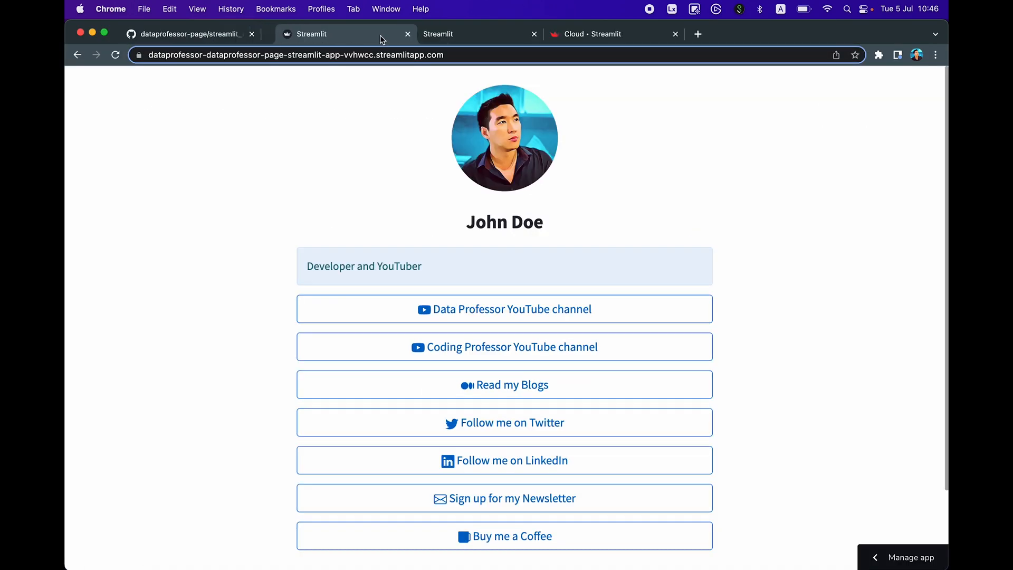
# Edit .streamlit/config.toml so backgroundColor is "#CCCCCC" and commit it
pyautogui.click(190, 34)
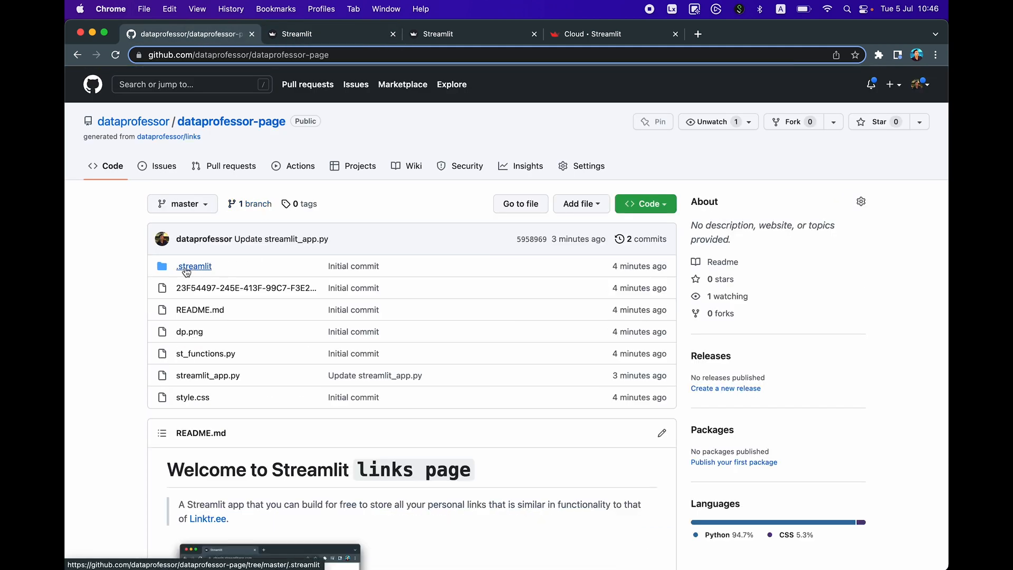
pyautogui.click(193, 266)
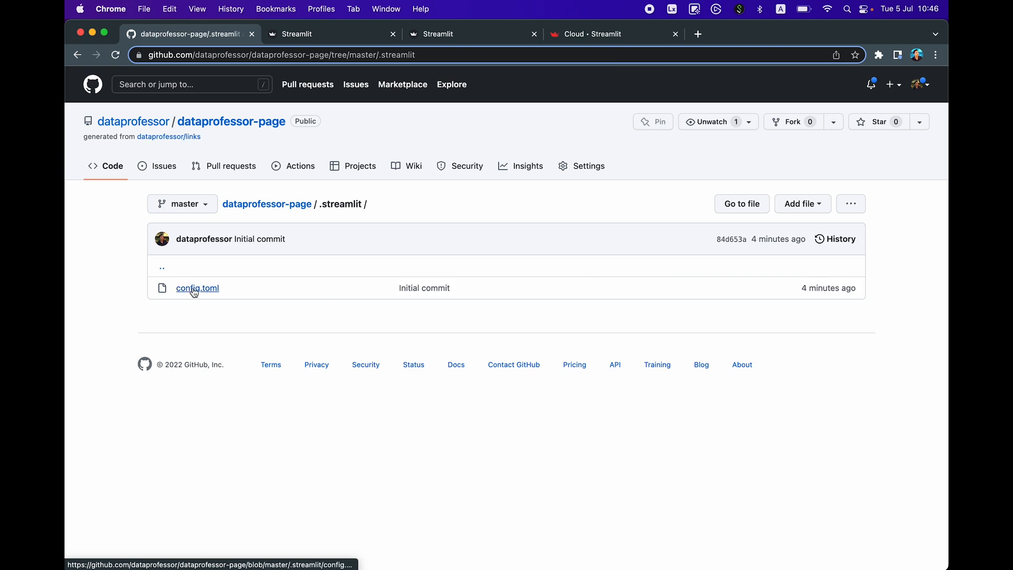
pyautogui.click(197, 287)
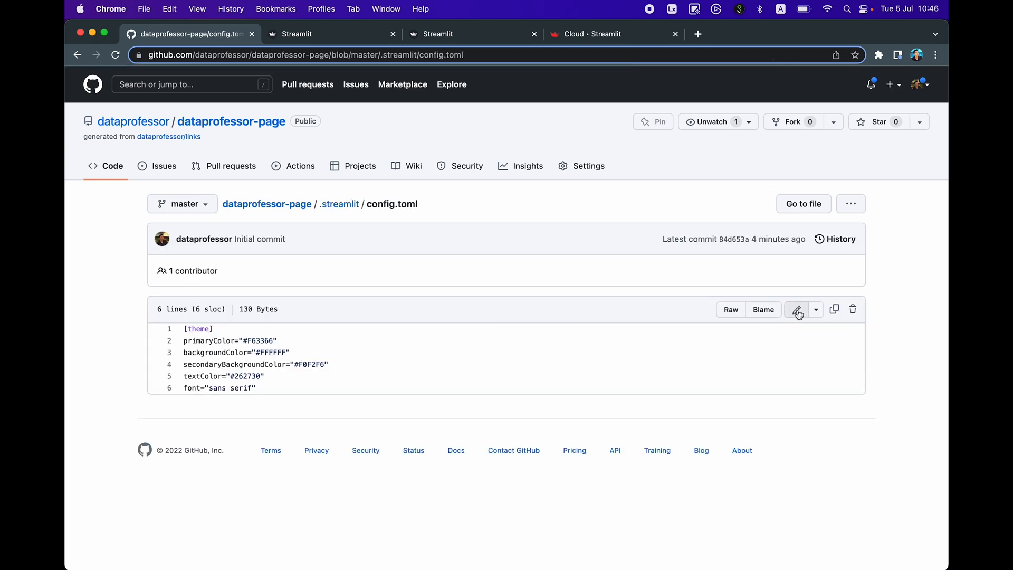
pyautogui.click(798, 310)
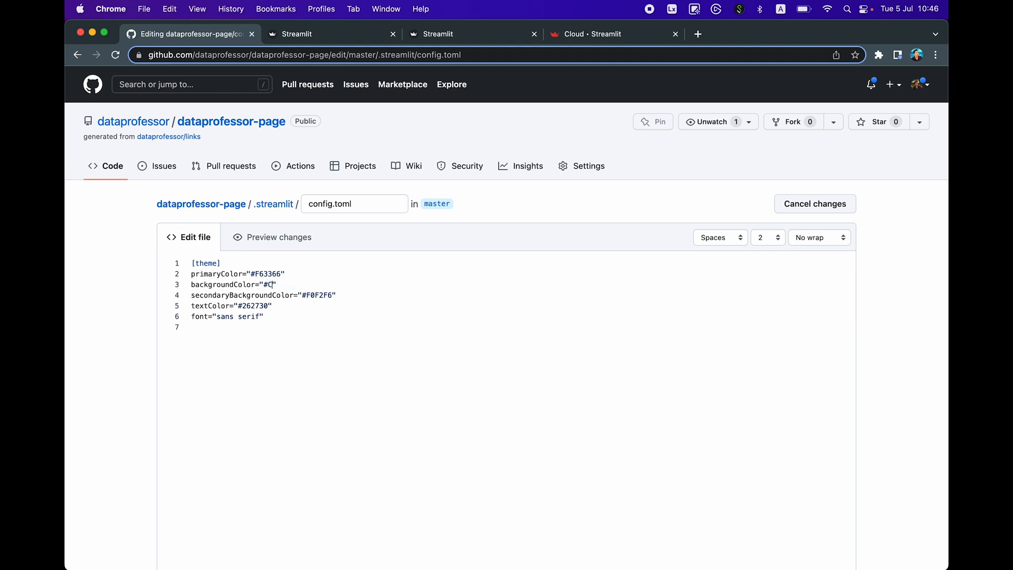
pyautogui.write('CCCCC')
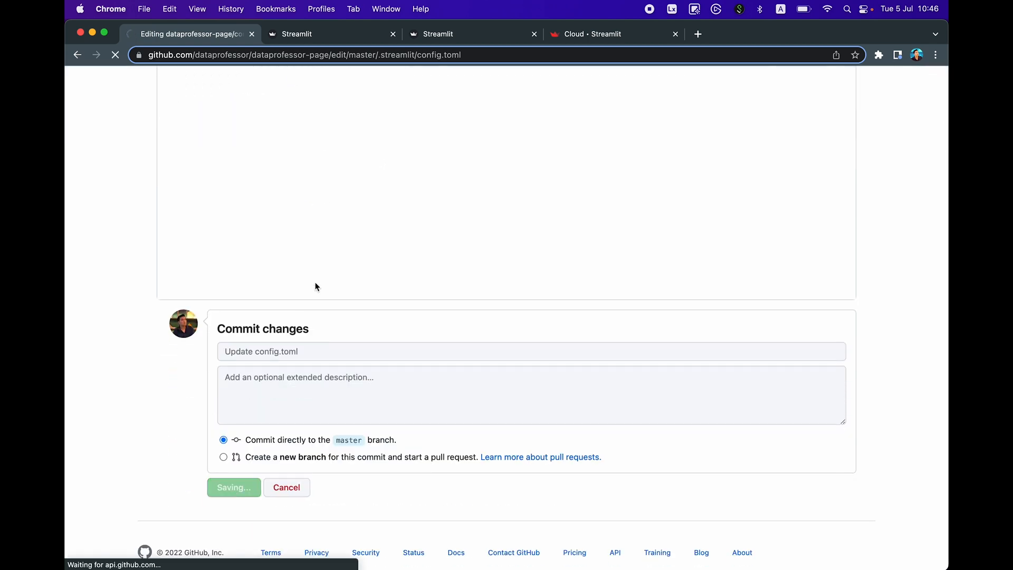
pyautogui.click(295, 33)
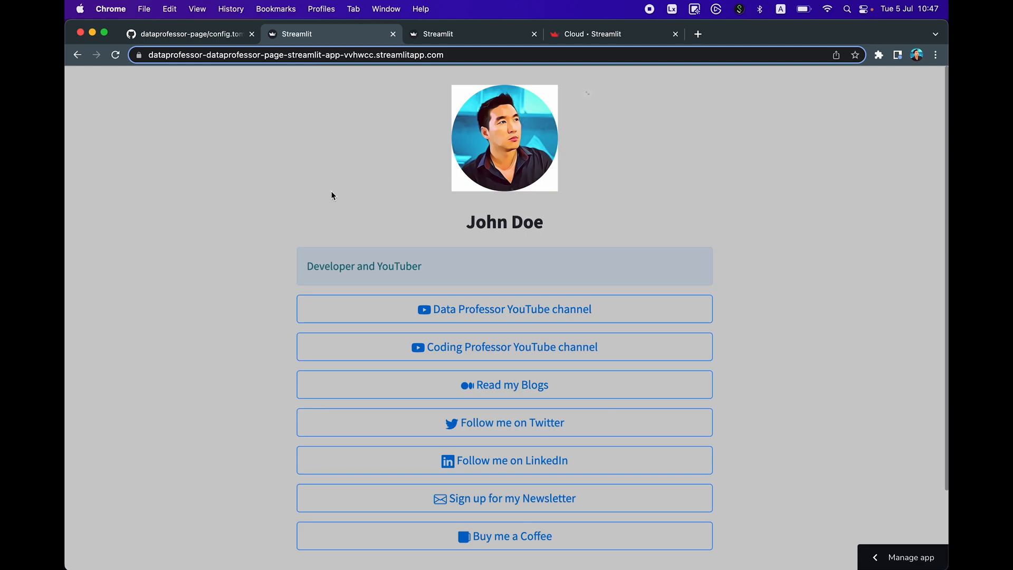
pyautogui.moveTo(414, 179)
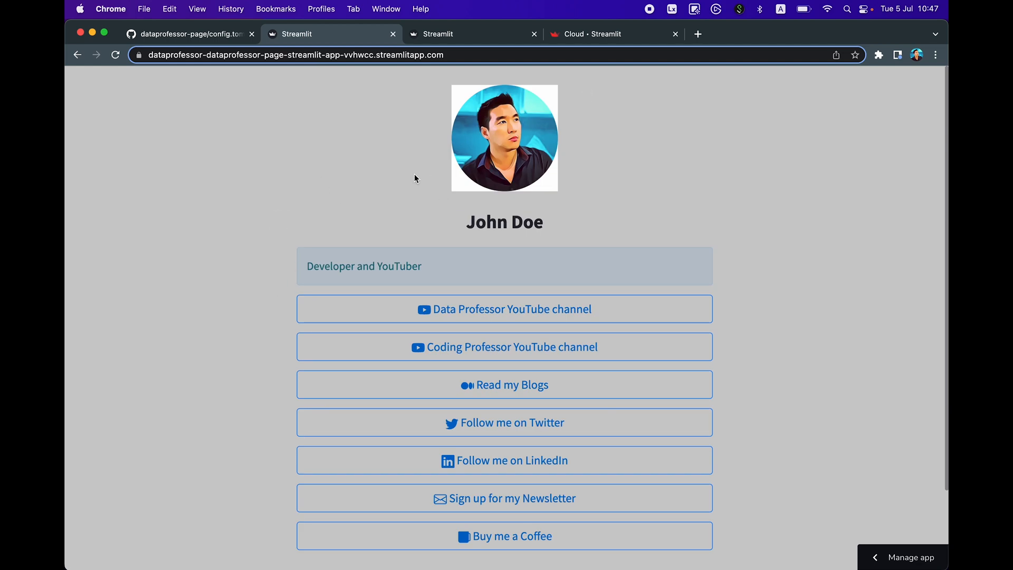
pyautogui.moveTo(211, 347)
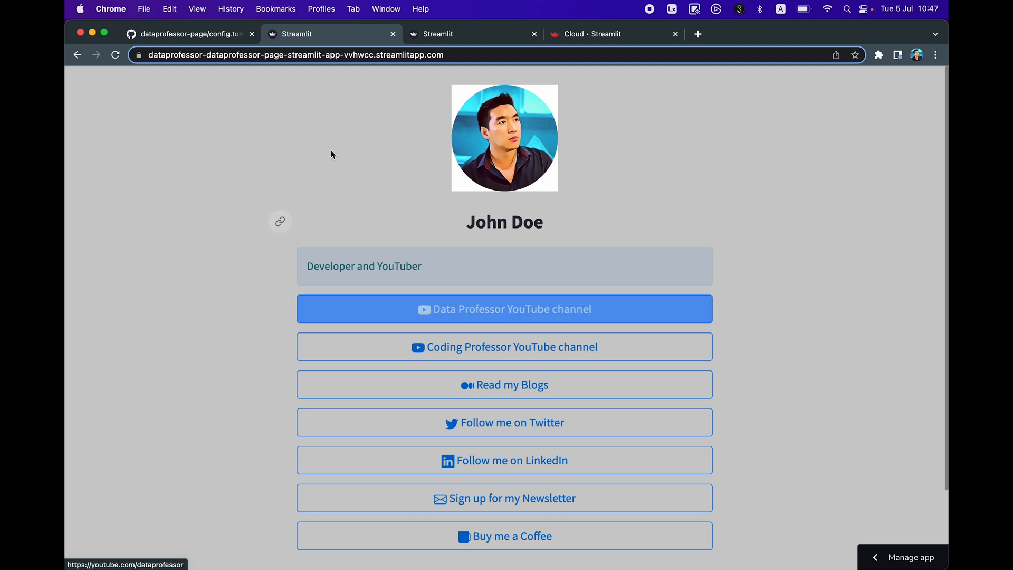
pyautogui.moveTo(392, 164)
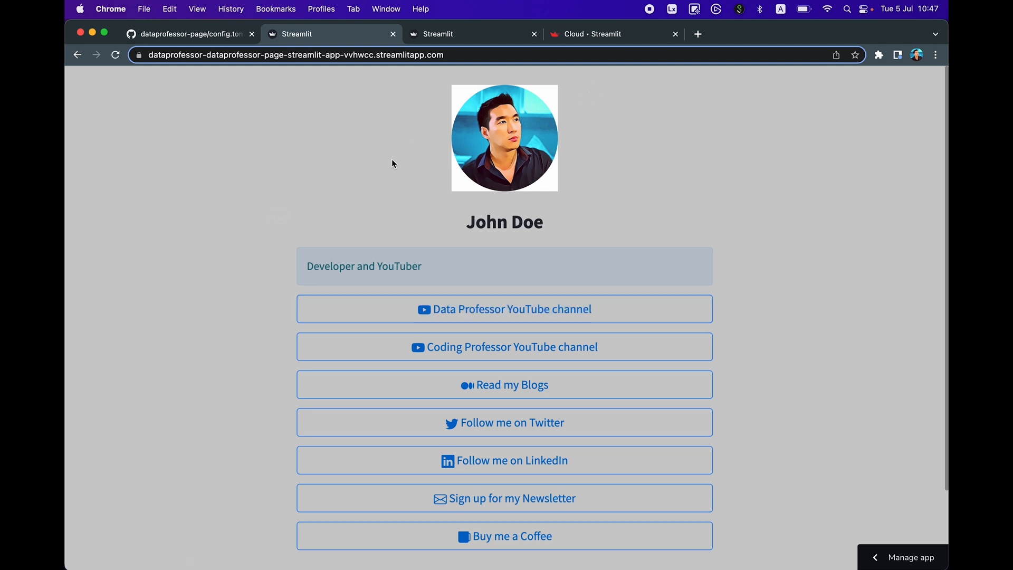
pyautogui.moveTo(456, 171)
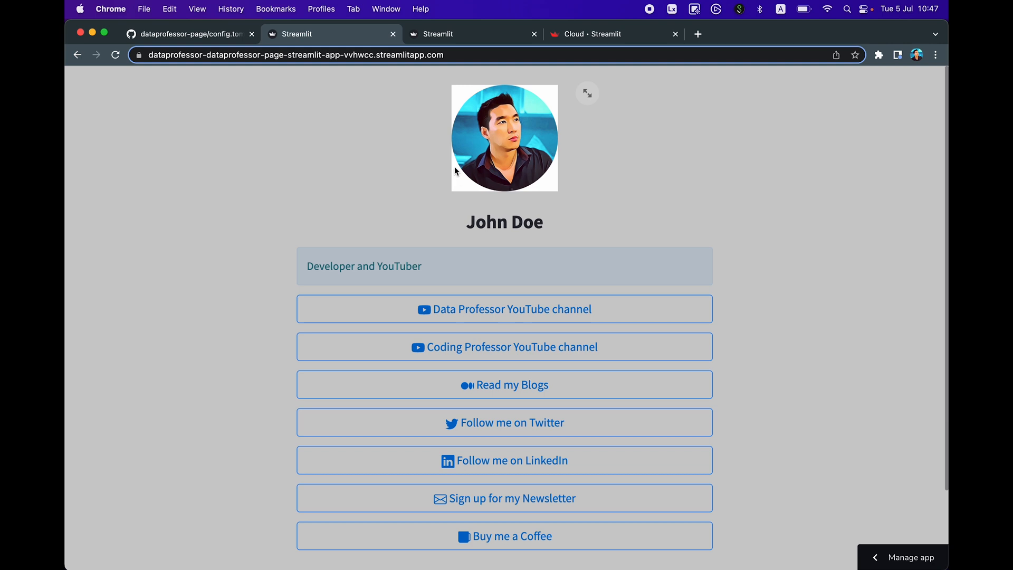
pyautogui.moveTo(457, 176)
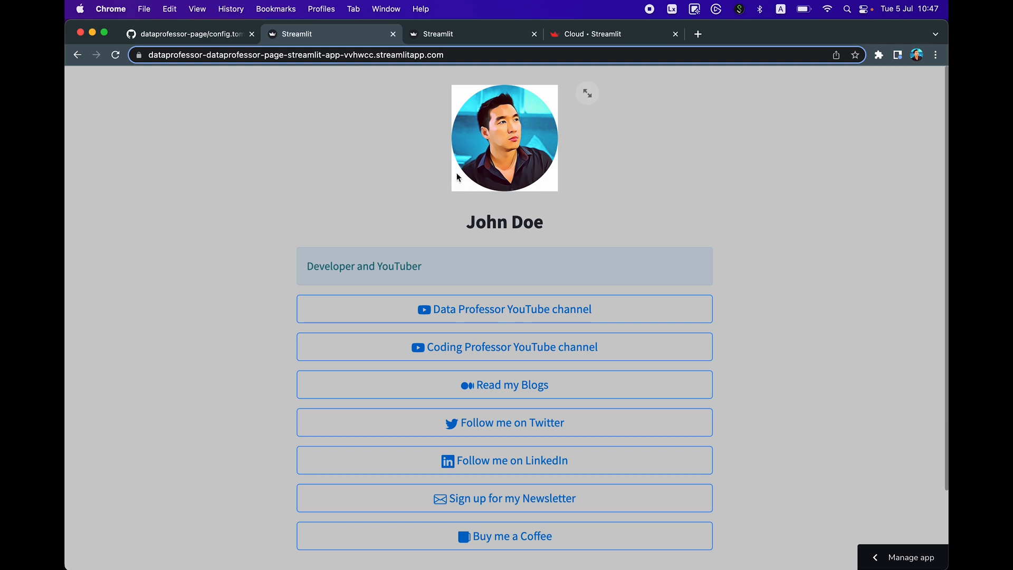
# Find an HTML colour chart and pick the light pink swatch #FADBD8
pyautogui.click(189, 33)
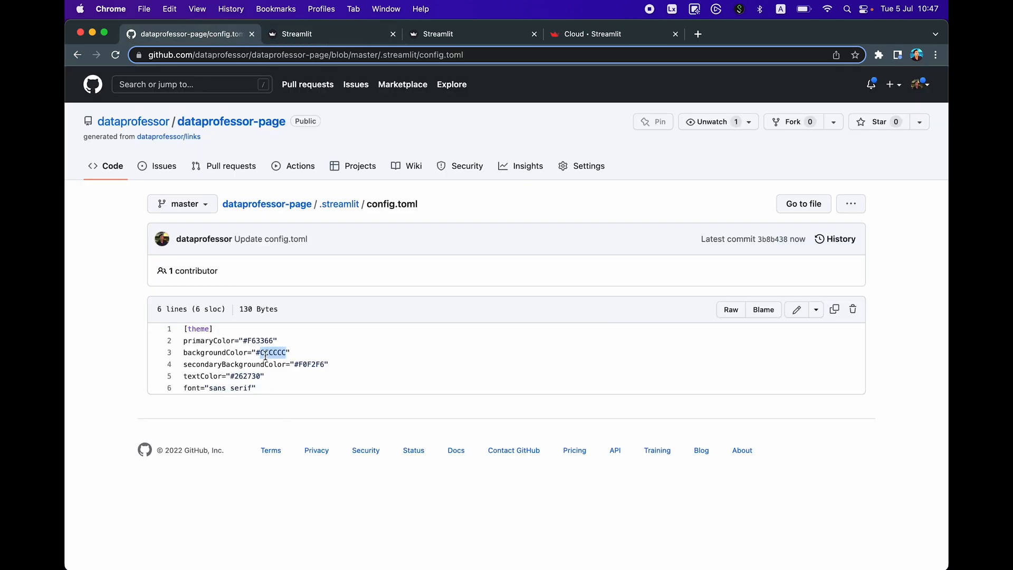
pyautogui.click(794, 34)
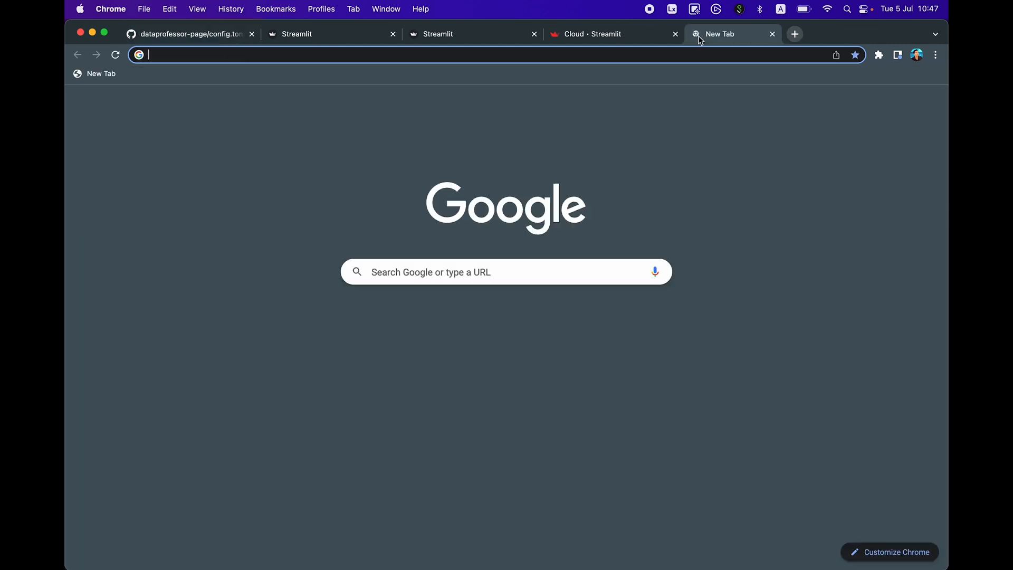
pyautogui.write('html color c')
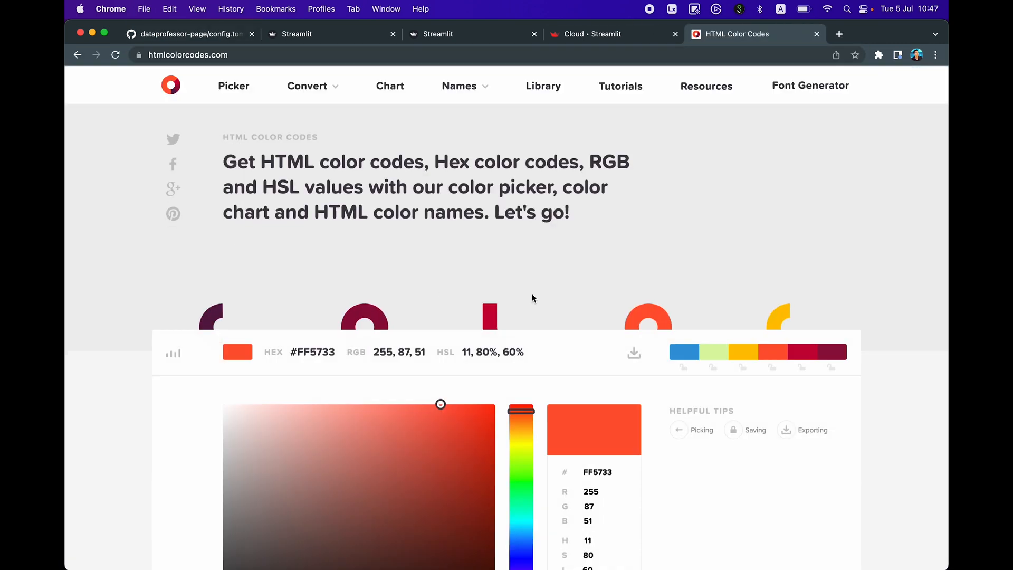
pyautogui.scroll(-3)
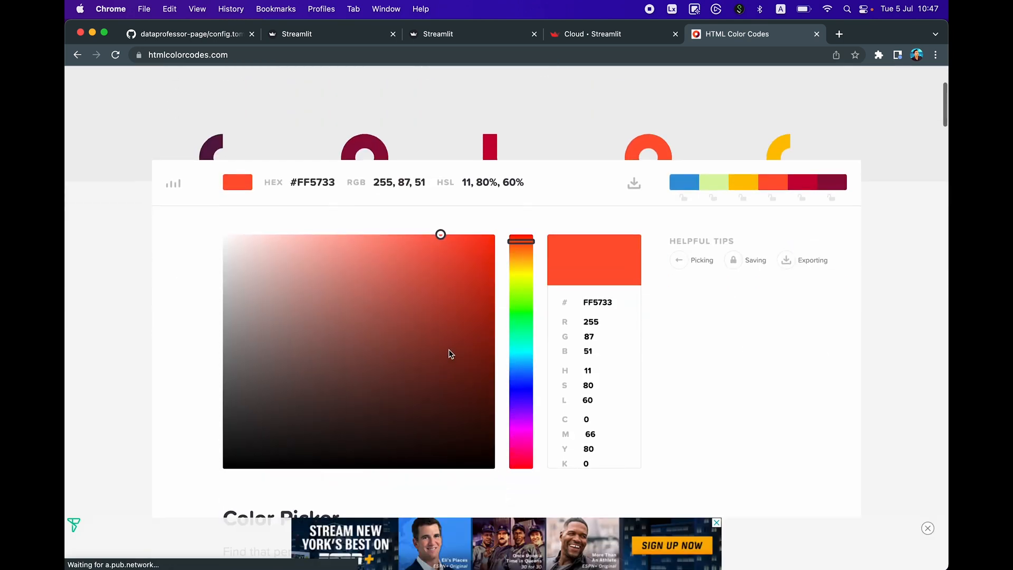
pyautogui.scroll(-3)
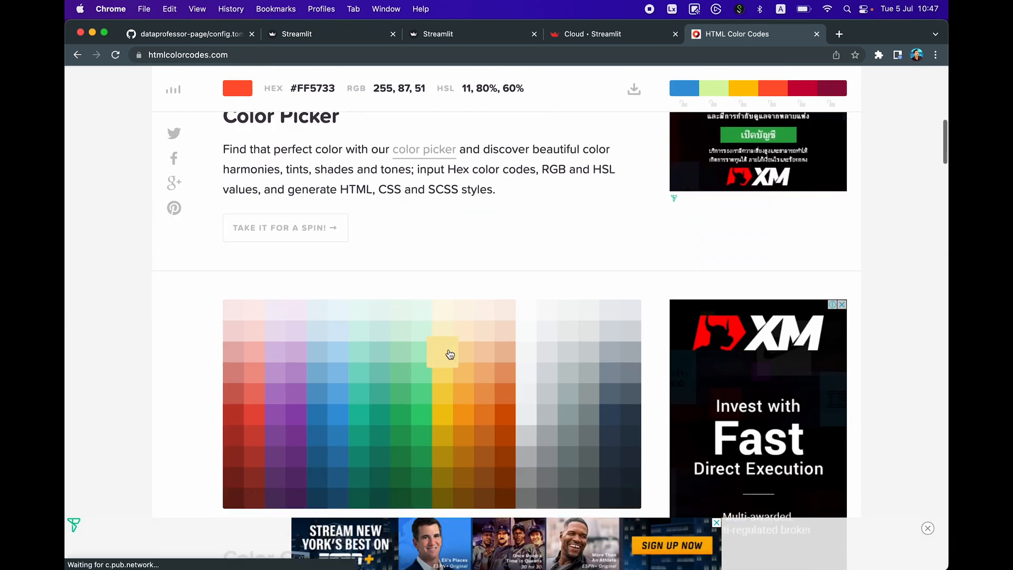
pyautogui.scroll(-3)
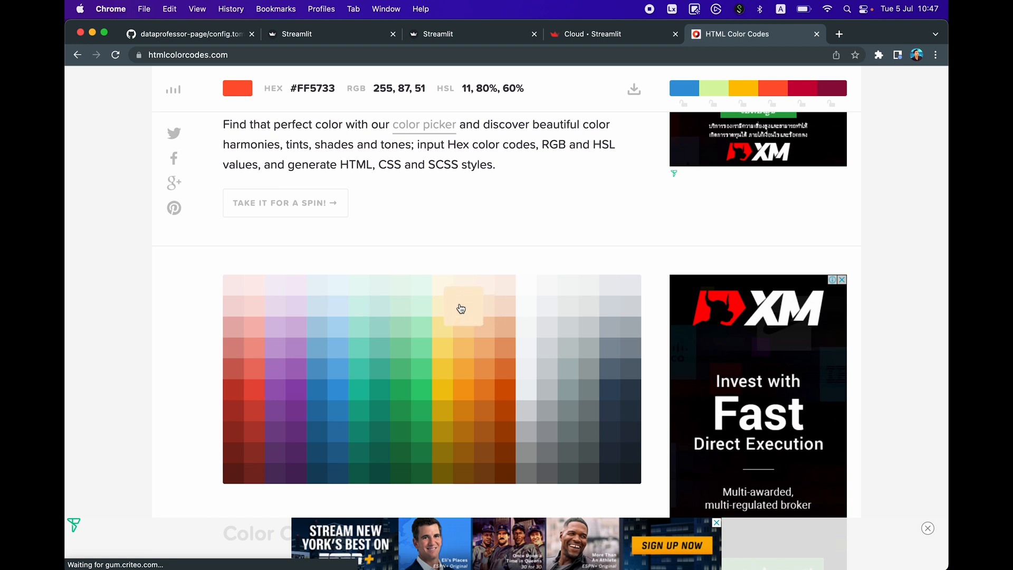
pyautogui.click(255, 306)
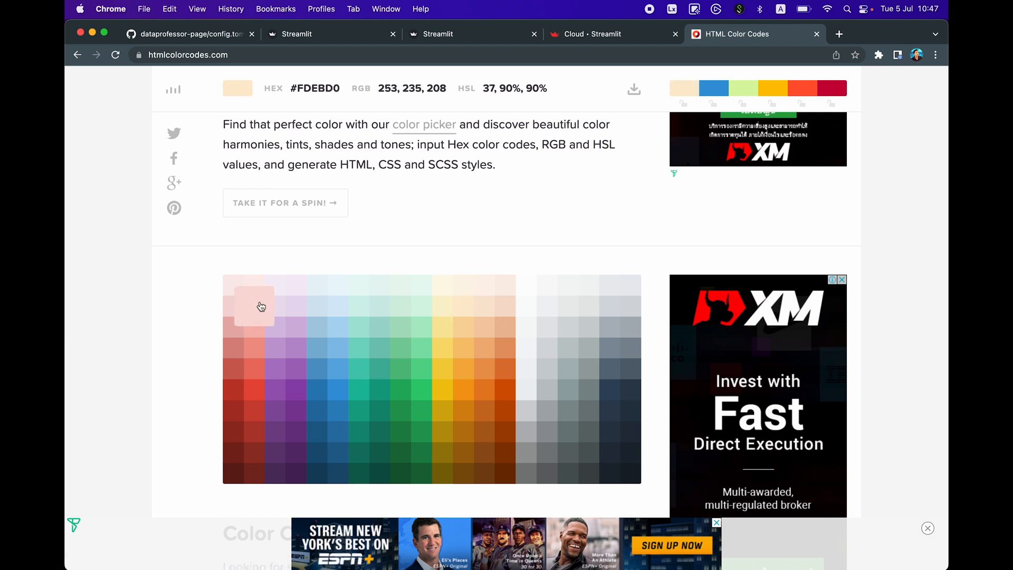
pyautogui.click(254, 305)
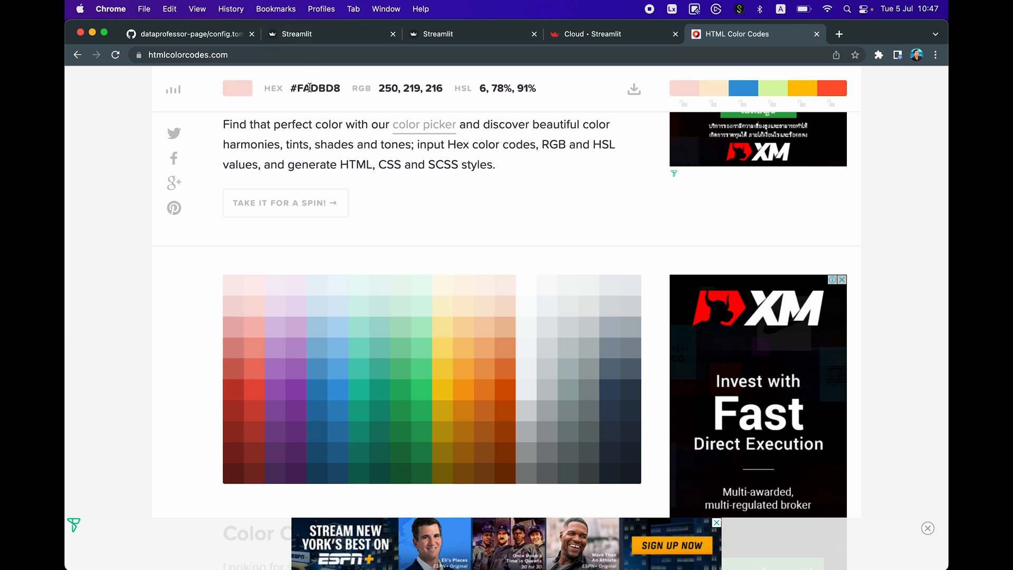
# Set backgroundColor in config.toml to "#FADBD8" and commit the change
pyautogui.click(188, 34)
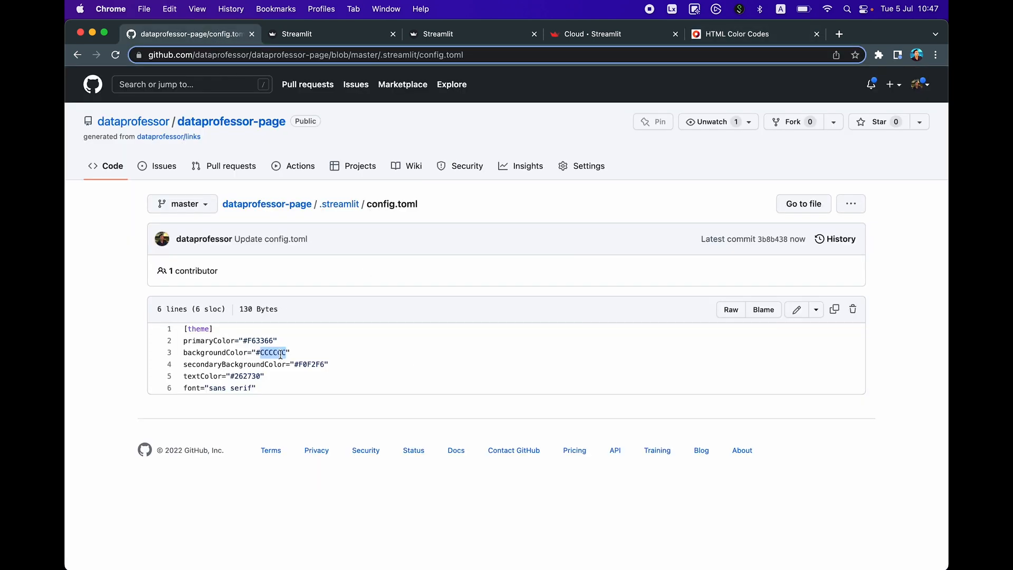
pyautogui.click(796, 309)
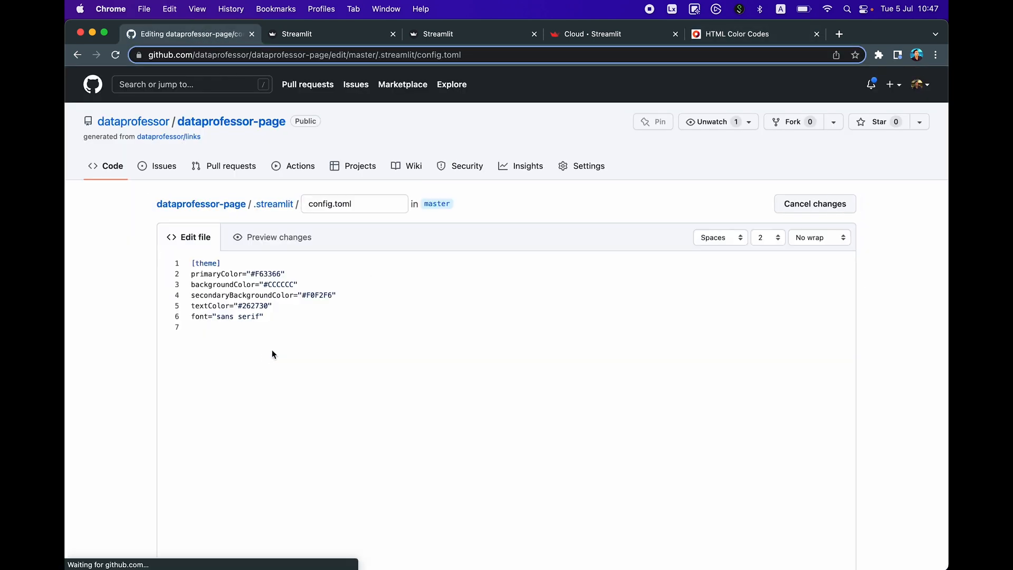
pyautogui.write('##FADBD8')
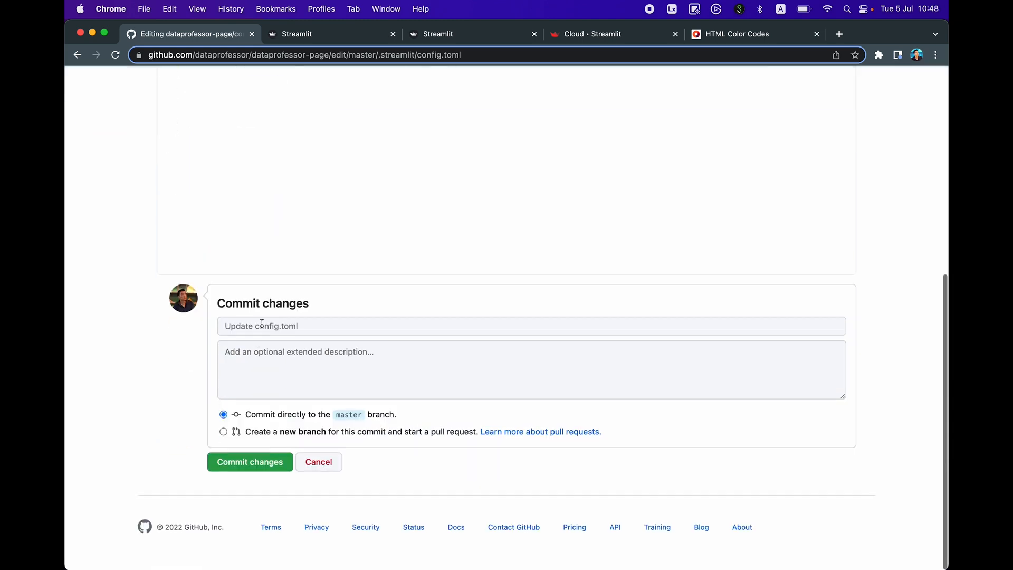
pyautogui.click(249, 462)
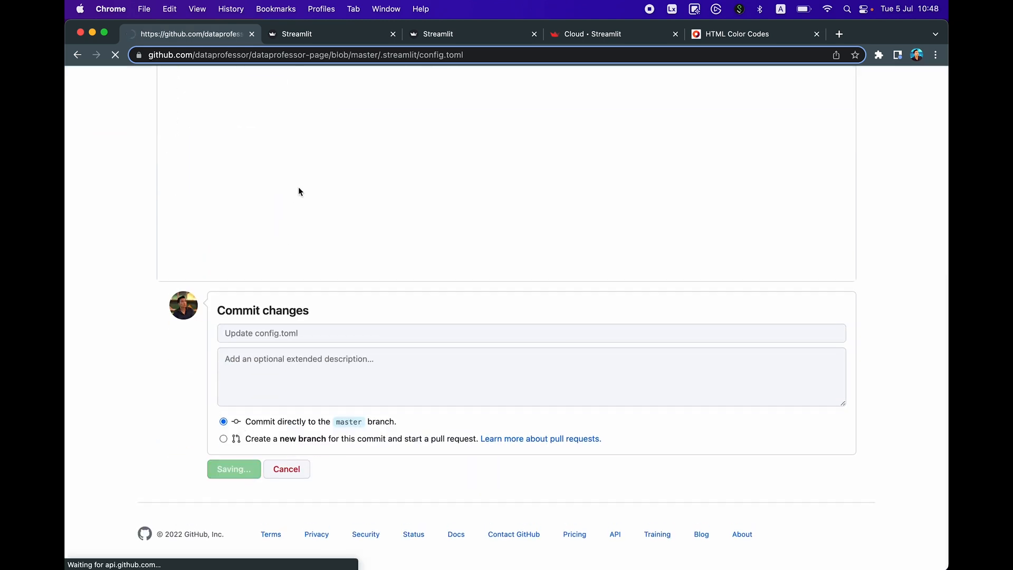
pyautogui.click(233, 469)
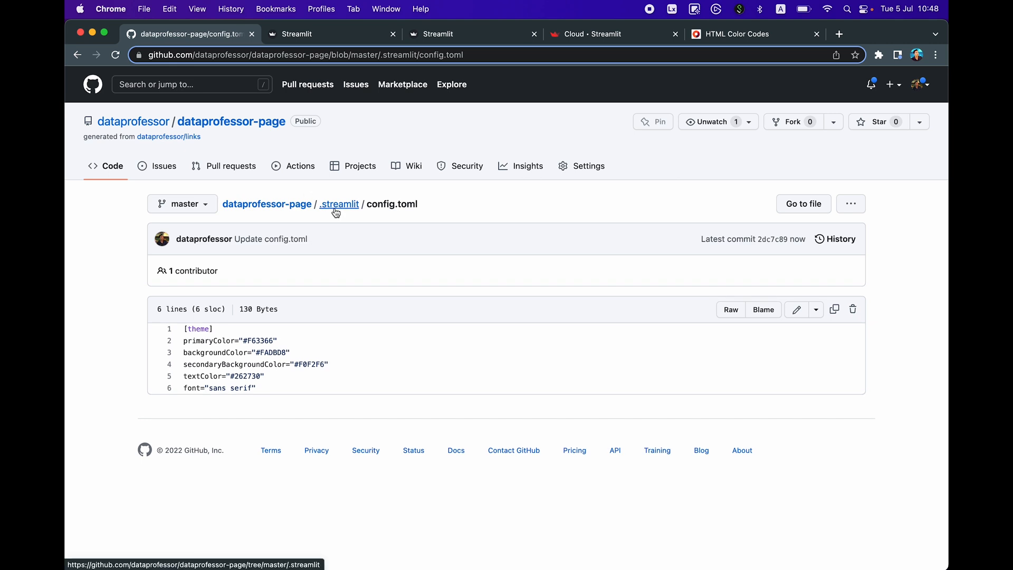
# Reload the redeployed links page with its pink background and show the deployment logs
pyautogui.click(295, 34)
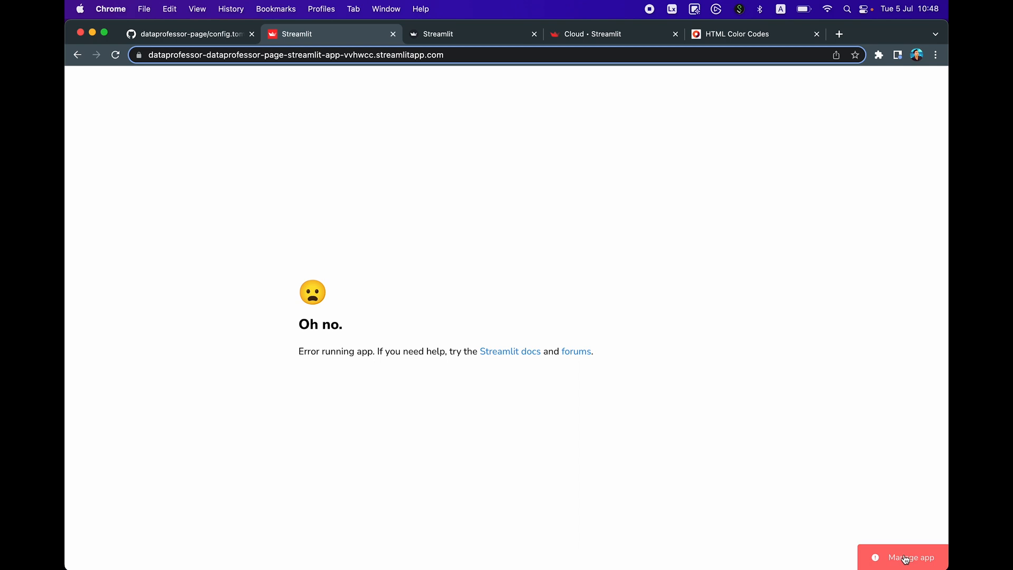
pyautogui.click(904, 558)
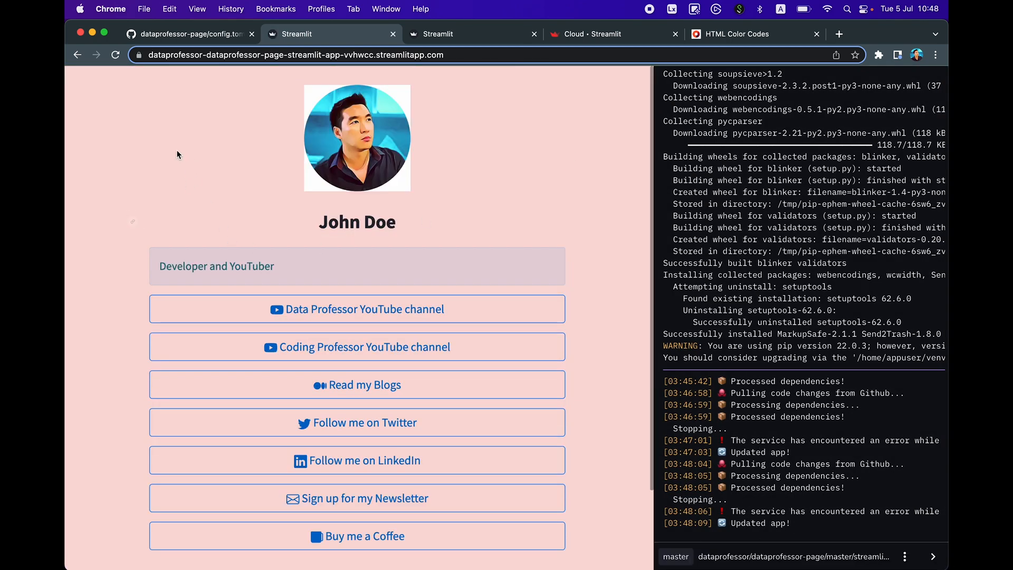
pyautogui.moveTo(267, 200)
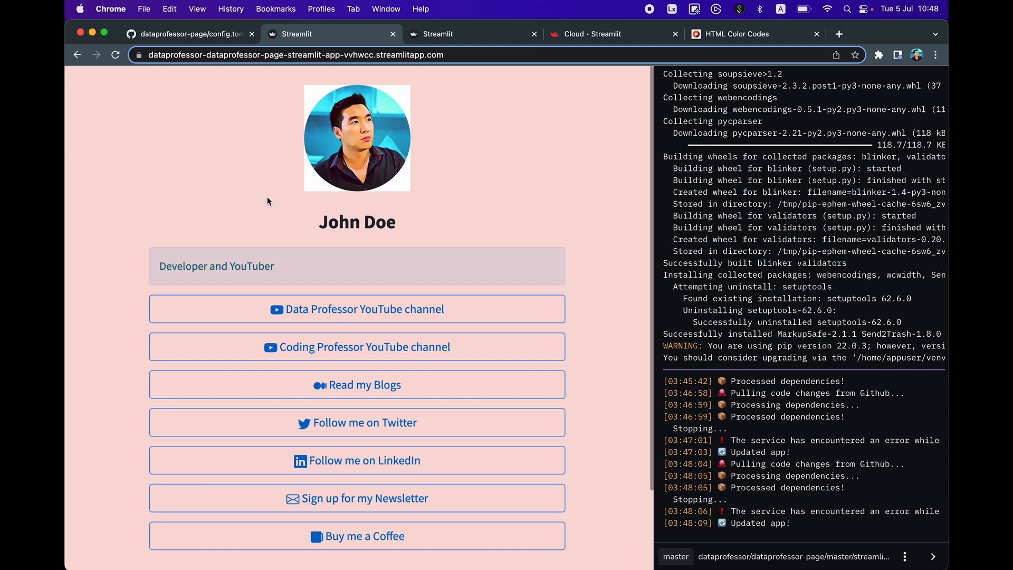
pyautogui.moveTo(316, 189)
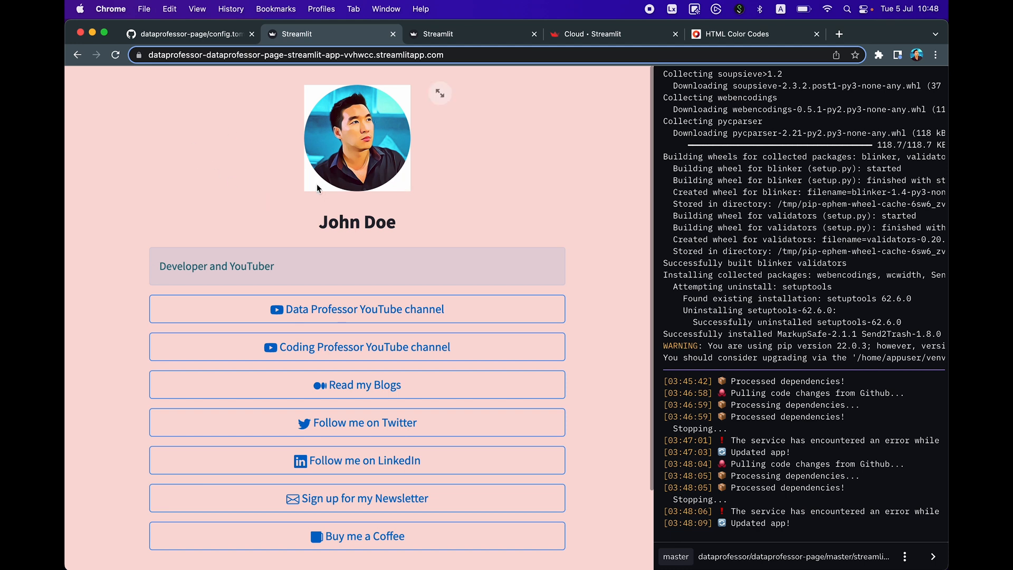
pyautogui.moveTo(305, 171)
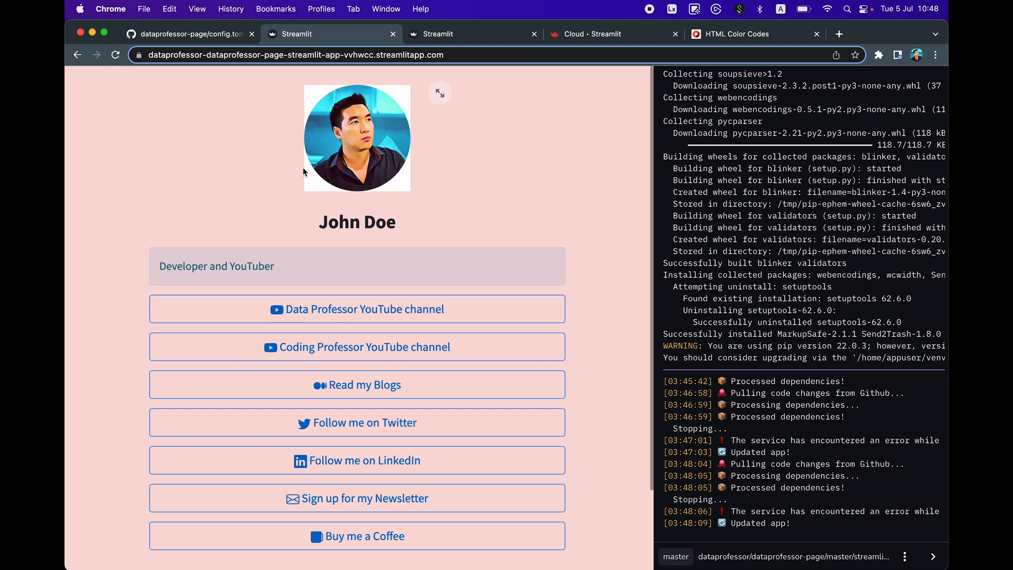